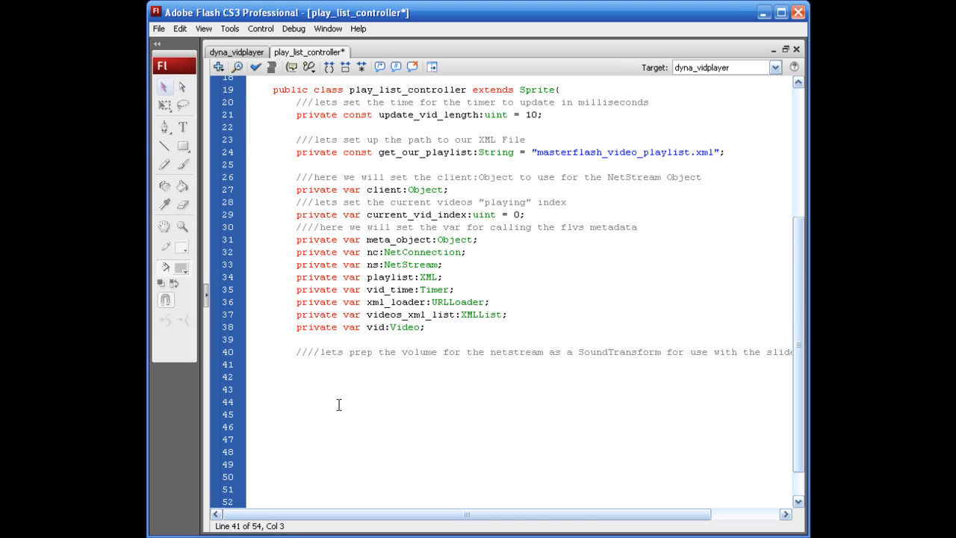
- Declare 'private var volume_transform:SoundTransform;' in the play_list_controller class
type("private")
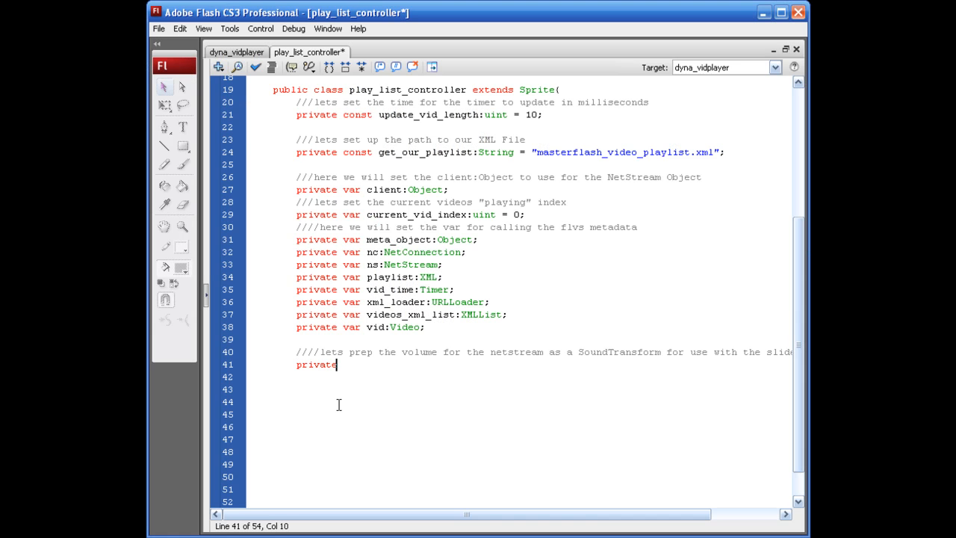
type("var v")
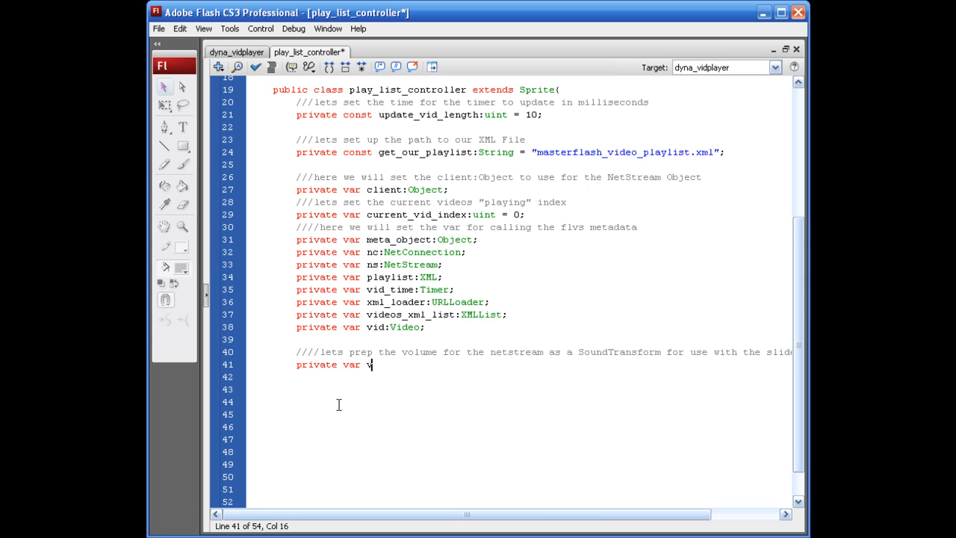
type("olume_trans")
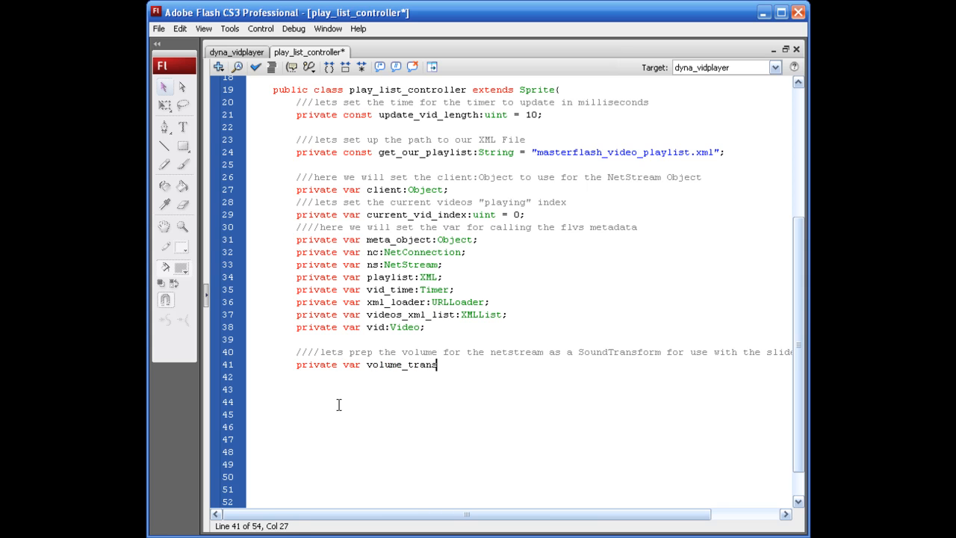
type("form:")
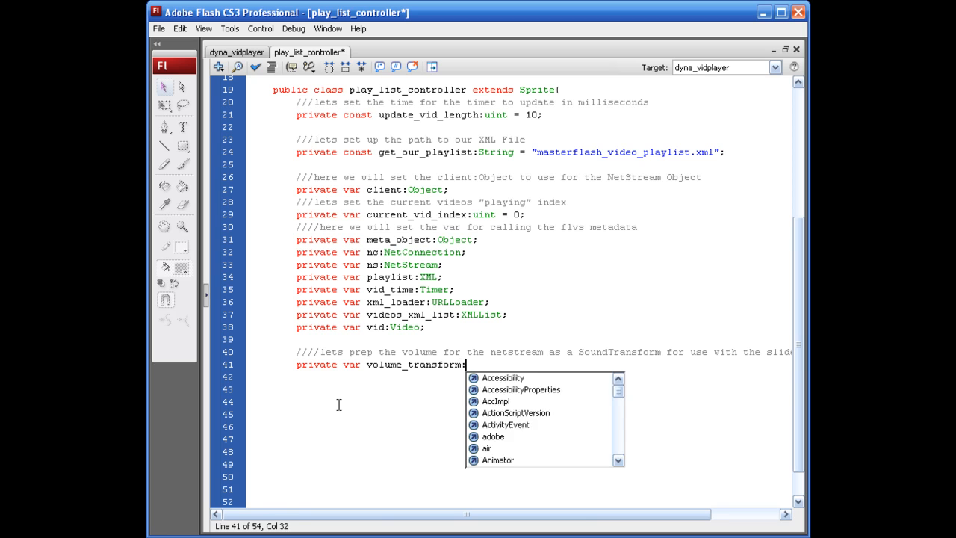
type("SoundTransform;")
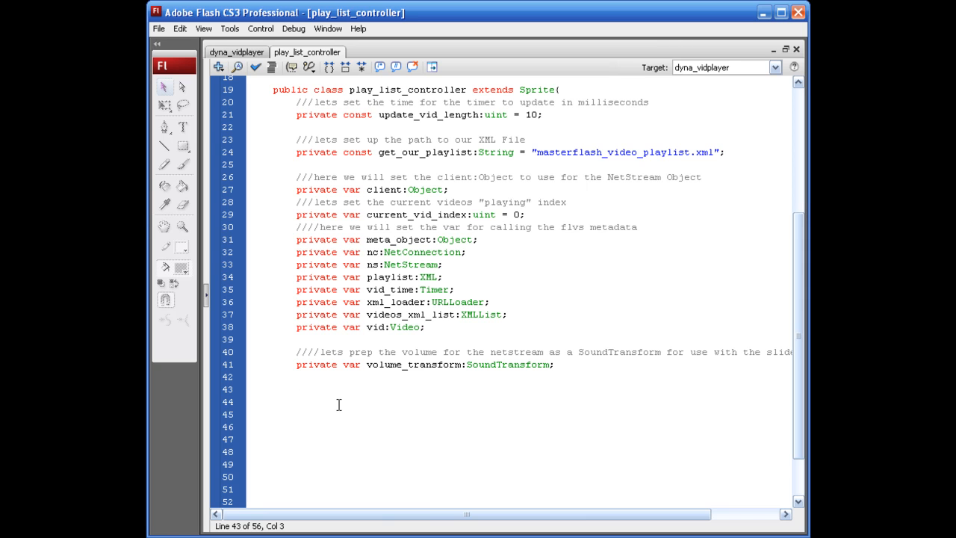
- Open the 'public function play_list_controller(){' constructor below the declarations
left_click(295, 389)
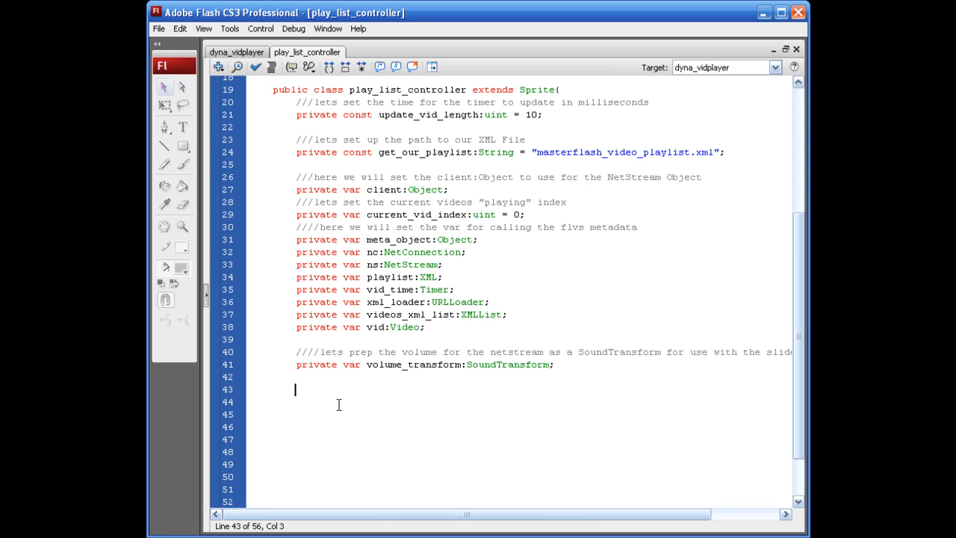
type("prv")
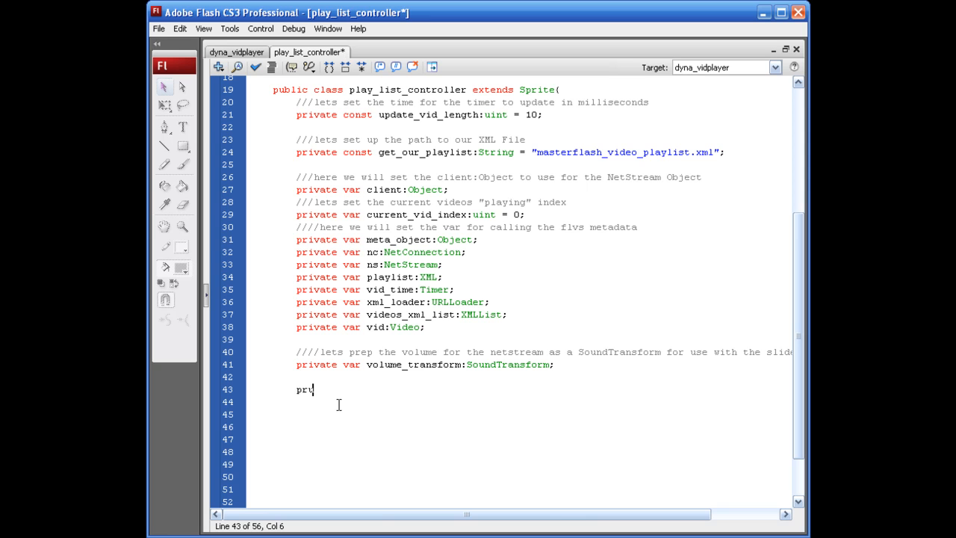
type("ivate fun")
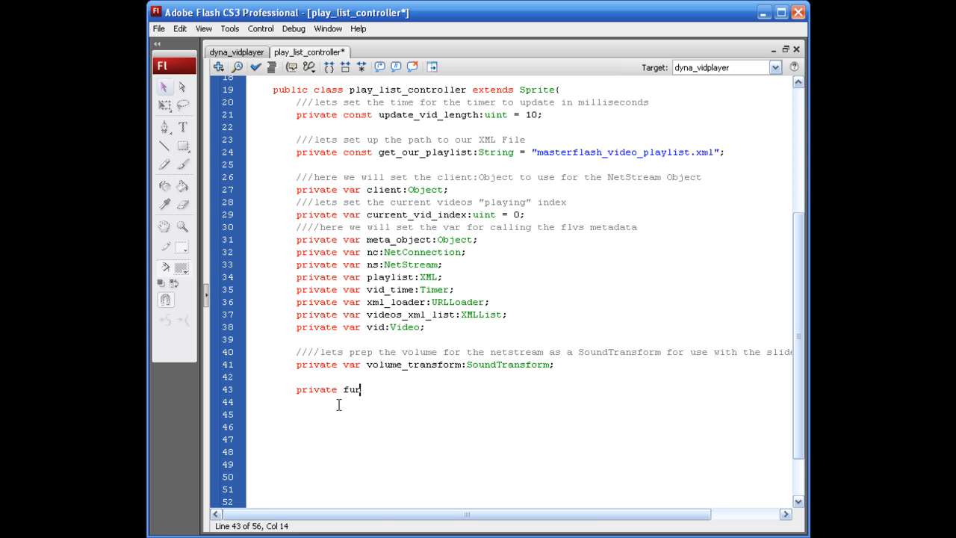
type("ction")
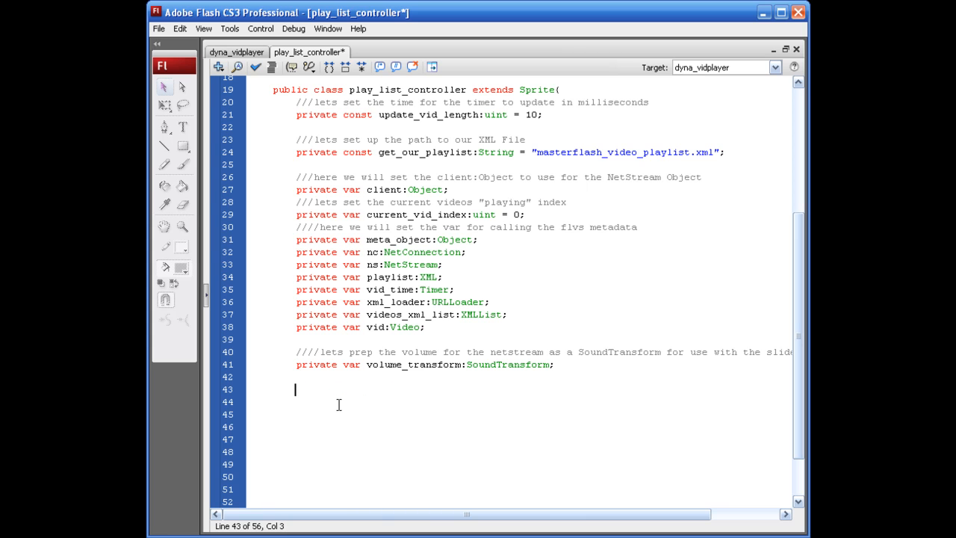
type("public function p")
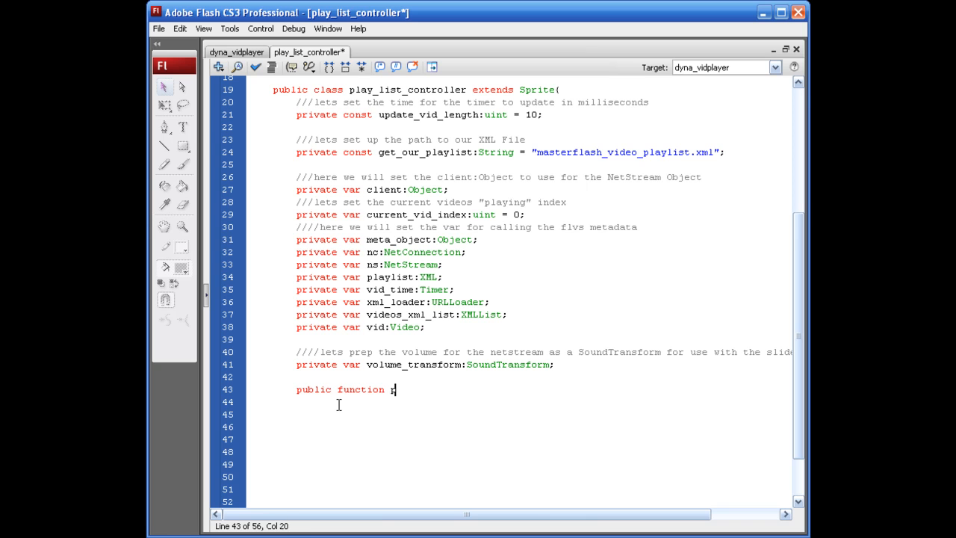
type("lay_list_")
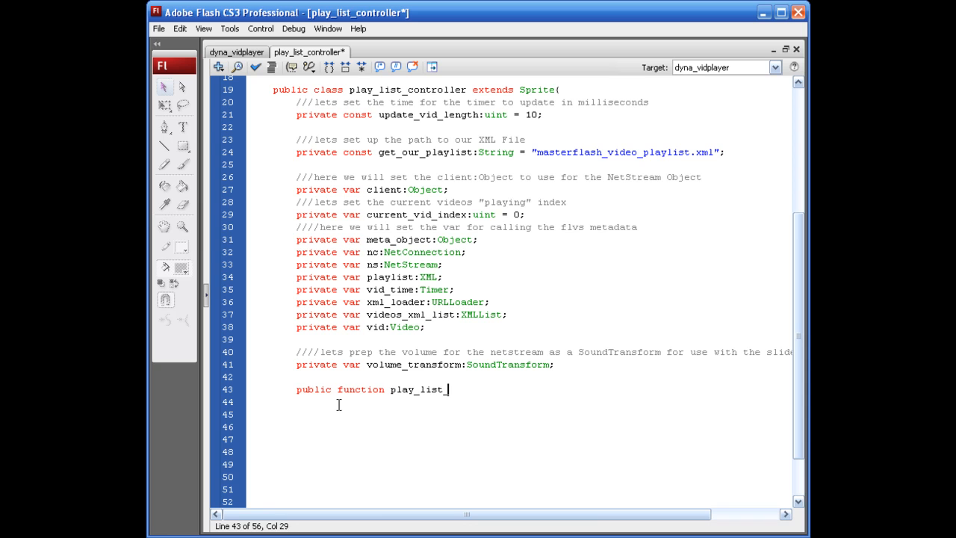
type("controller")
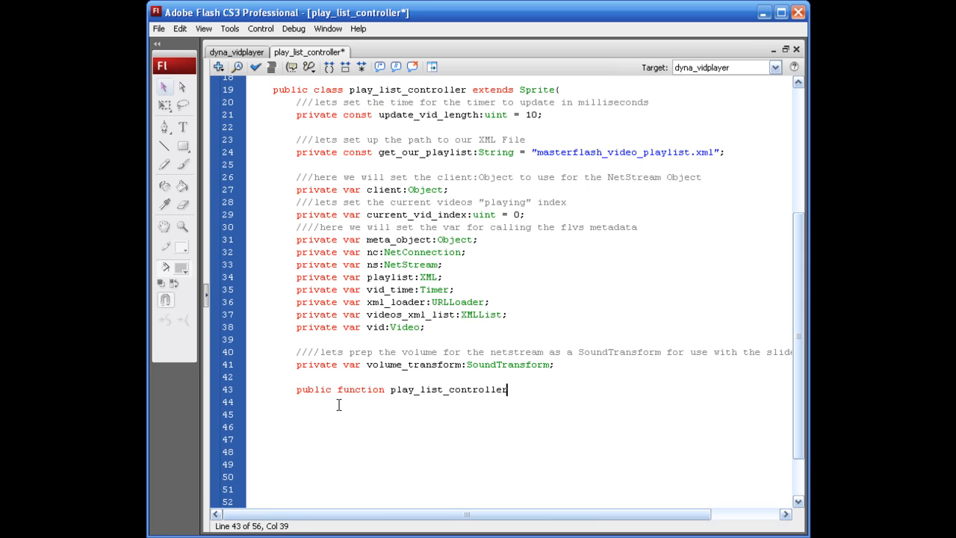
type("()")
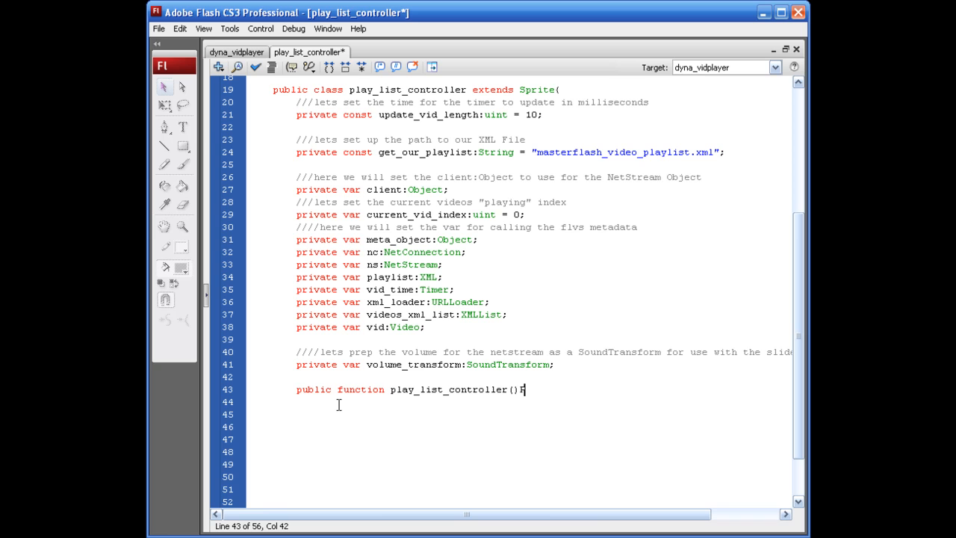
type("{")
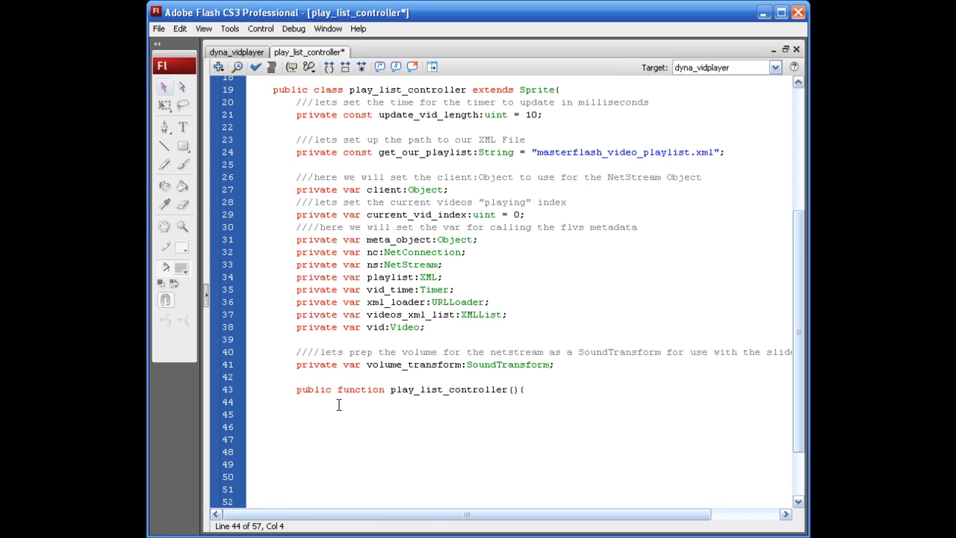
- Add a /// comment saying it will begin loading the XML and also call the playlist
type("///lets")
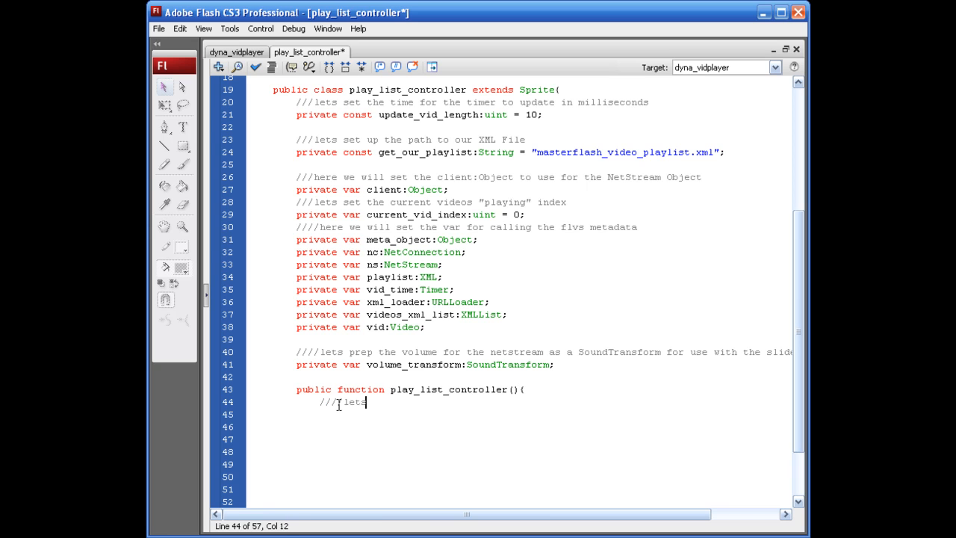
type("begin to load the XML -")
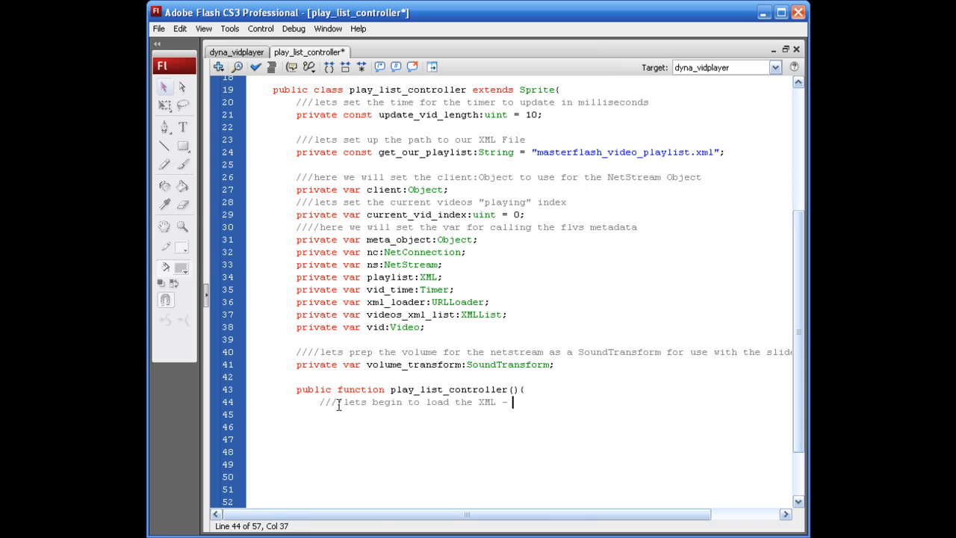
type("we will aslo")
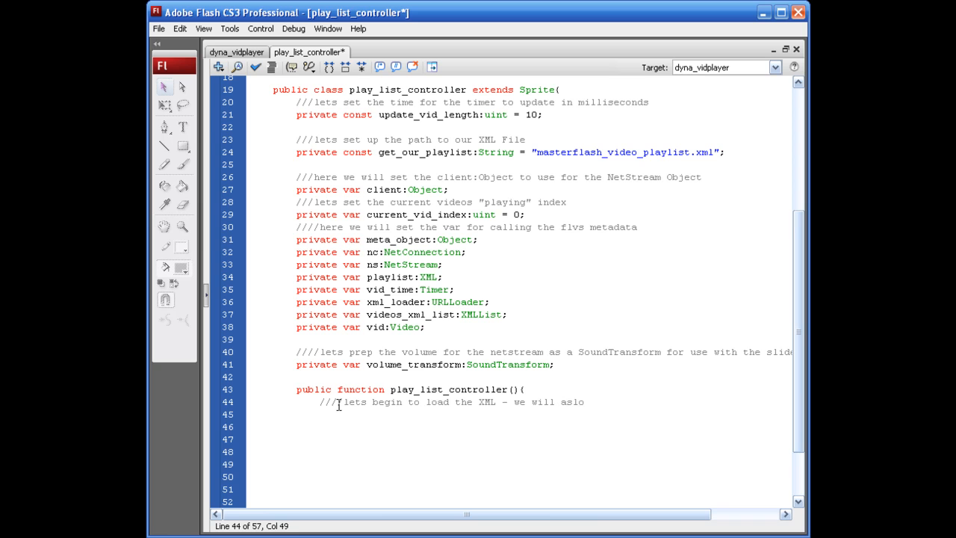
key("Backspace")
type("lso be calling our")
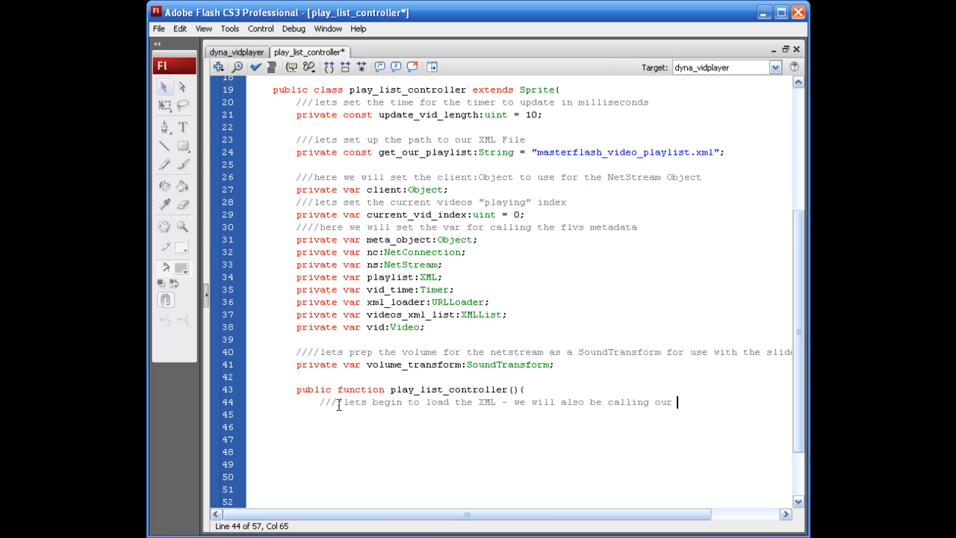
type("playlist")
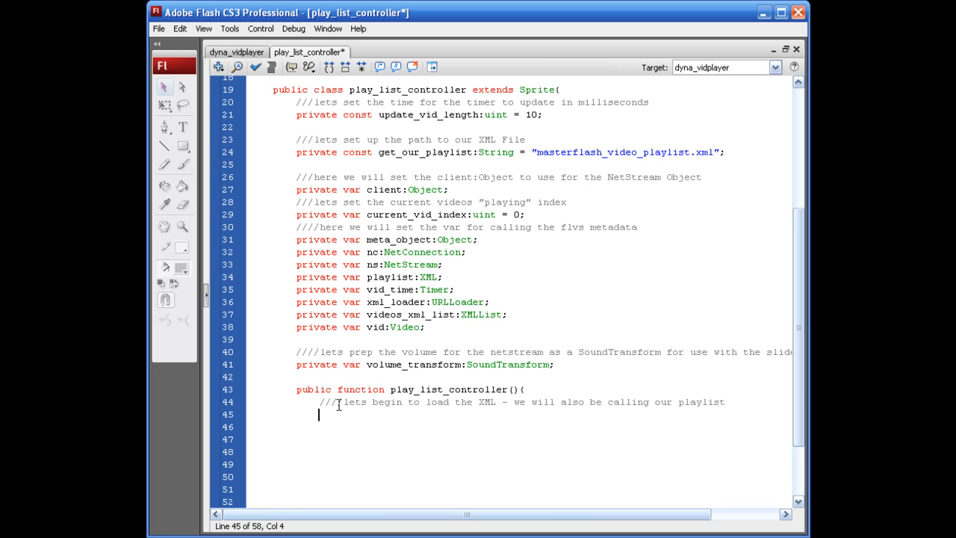
- Create the loader with 'xml_loader = new URLLoader();' in the constructor
type("xml_loader = new URLL")
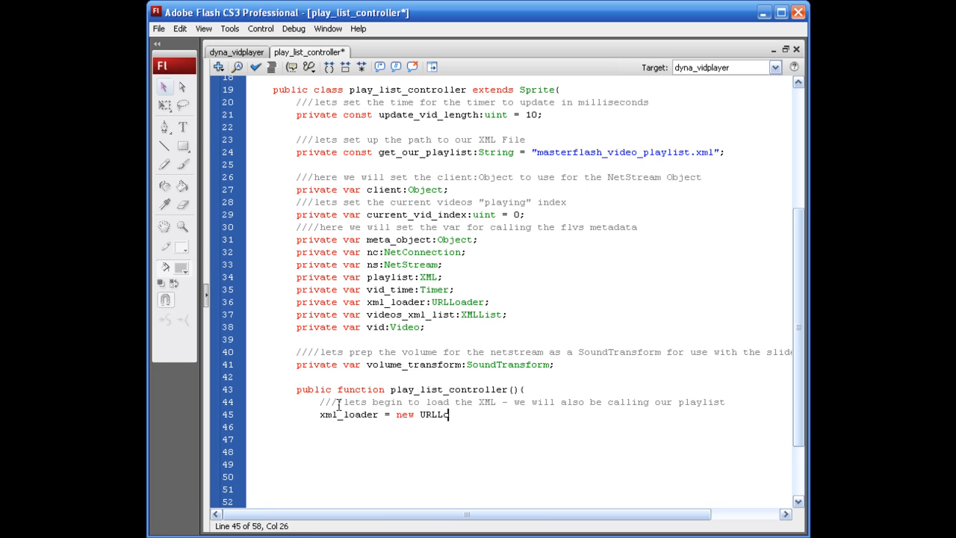
type("oader")
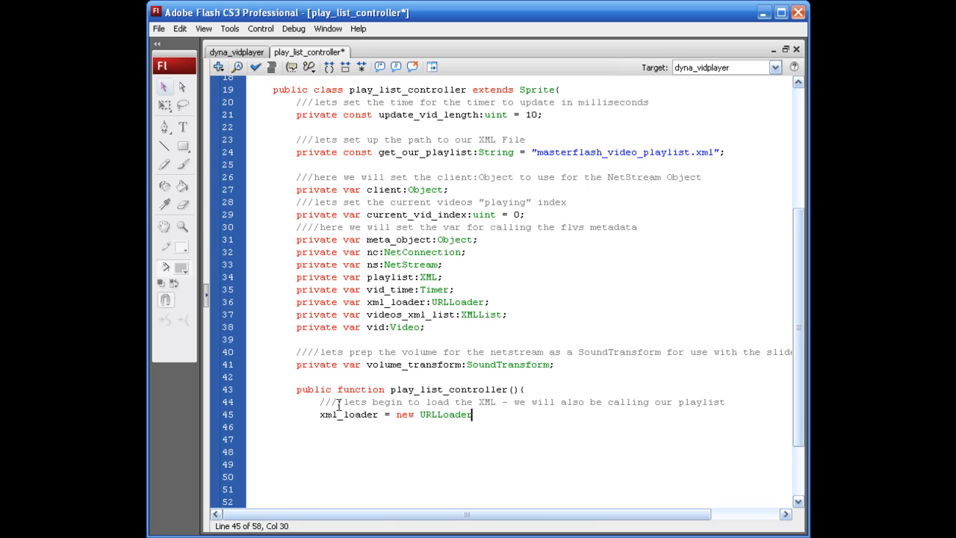
type("();")
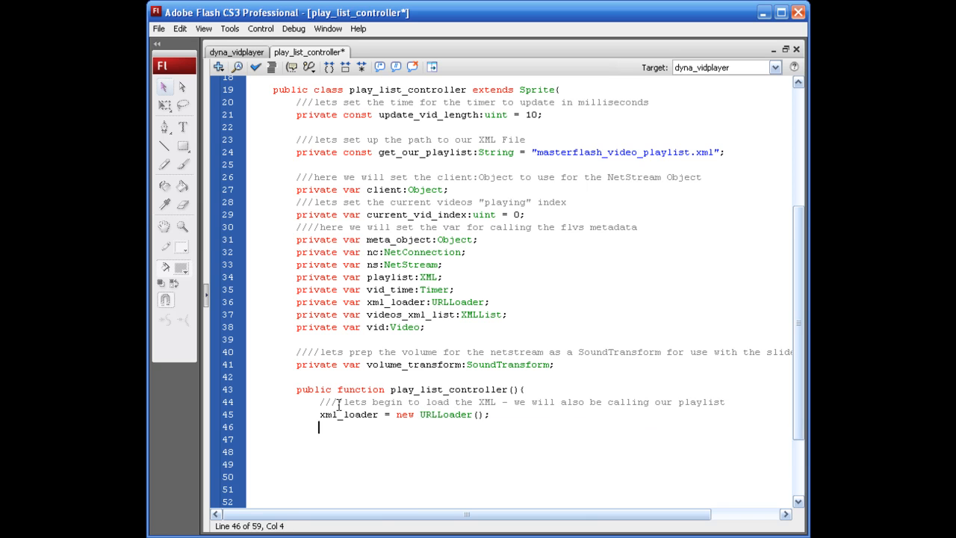
- Add an Event.COMPLETE listener on xml_loader that calls xml_load_complete
type("xml_loader.addEventListener(")
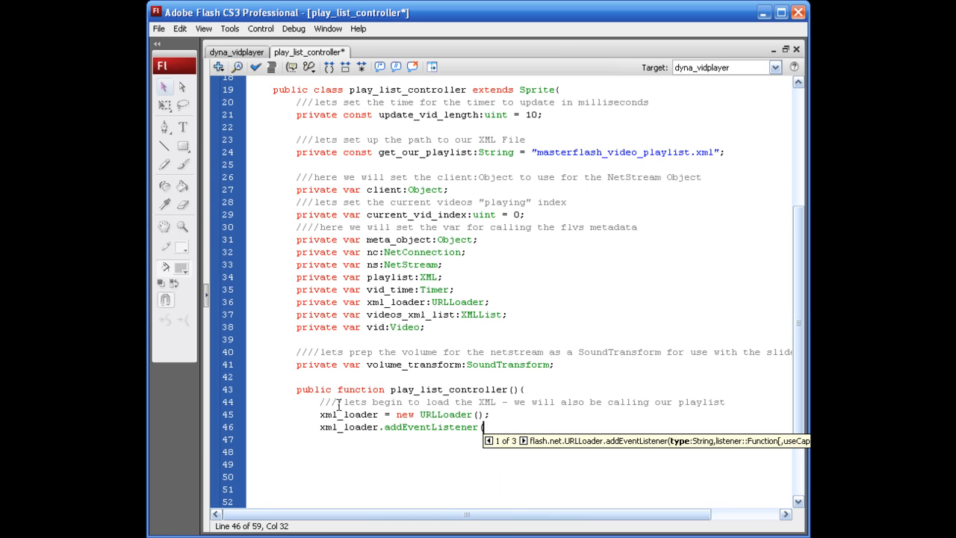
type("Event.COMPLETE")
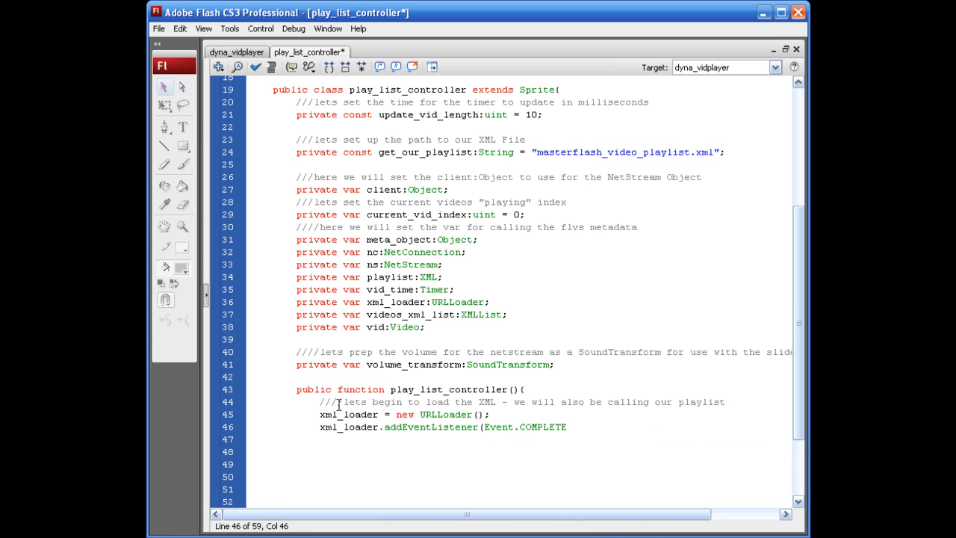
type(", x")
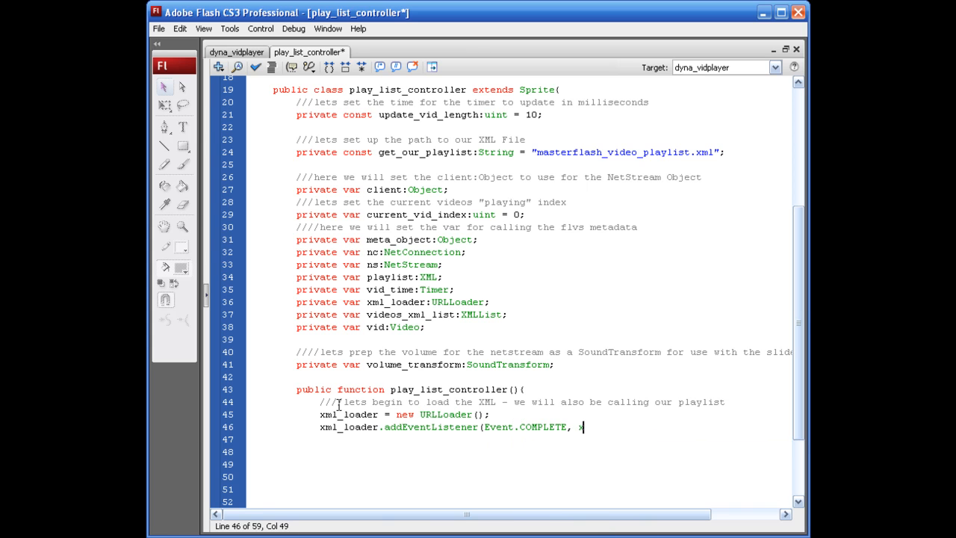
type("xml_load")
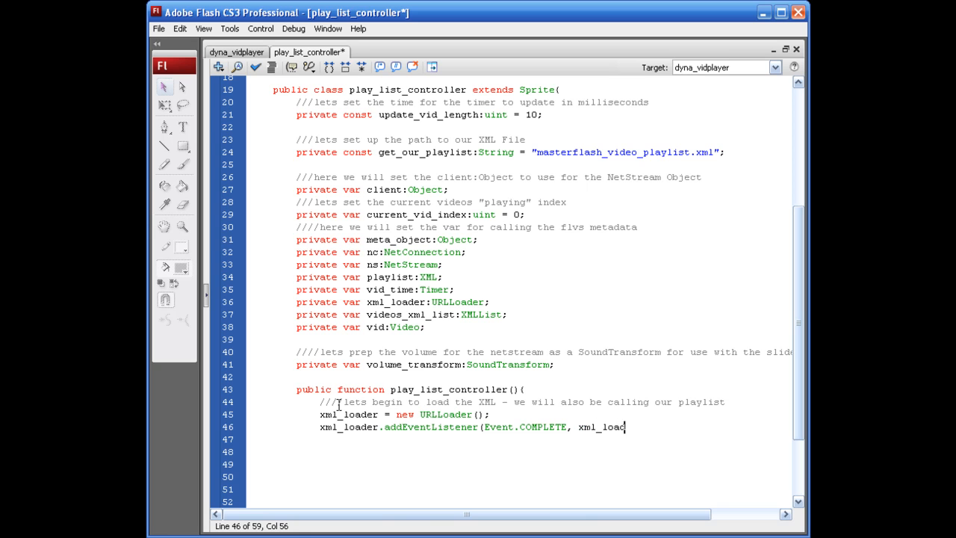
type("d_complete")
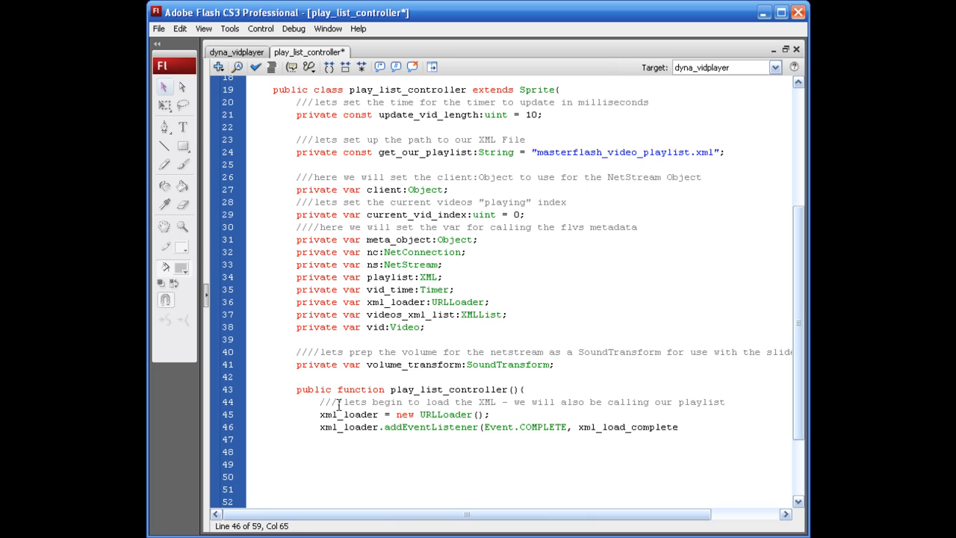
type(")")
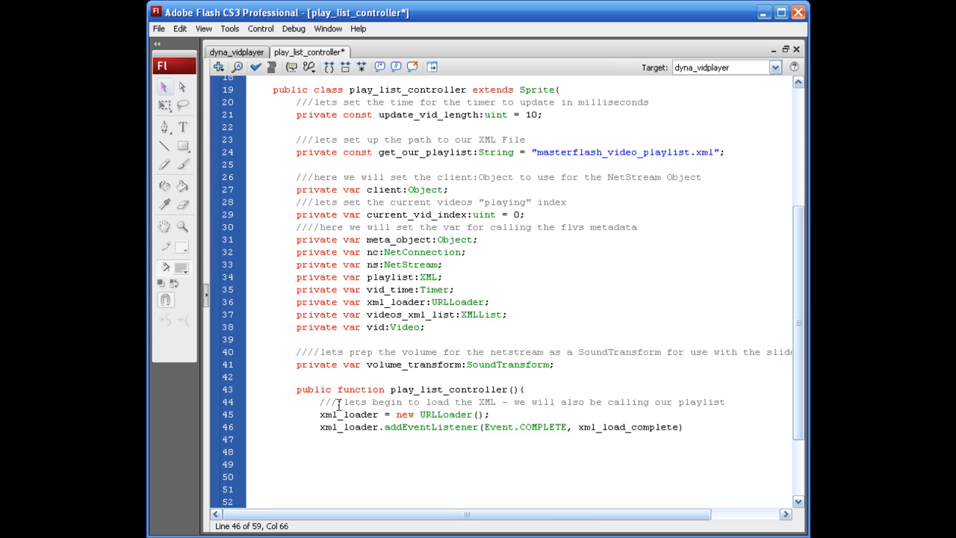
type("xml")
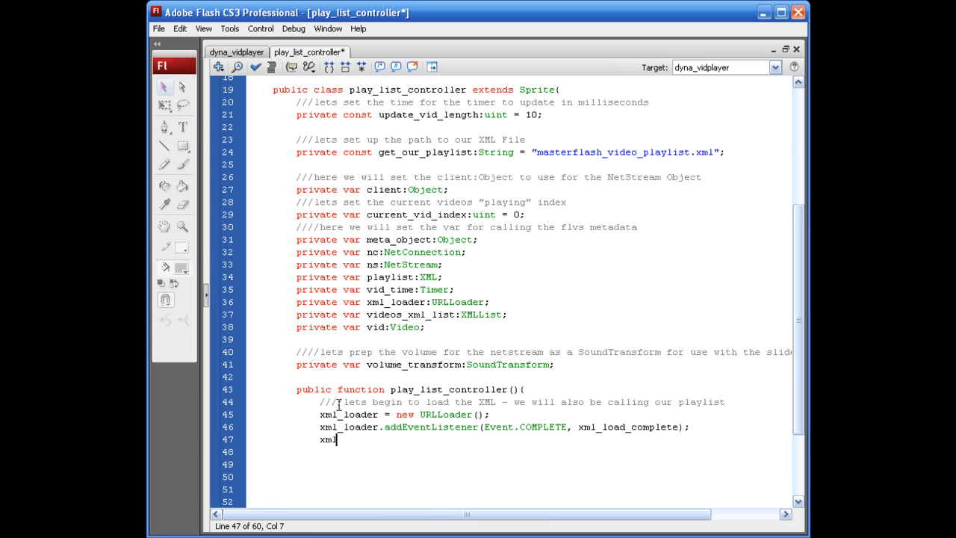
- Add 'xml_loader.load(new URLRequest(get_our_playlist));', close the constructor brace, and save
type("le")
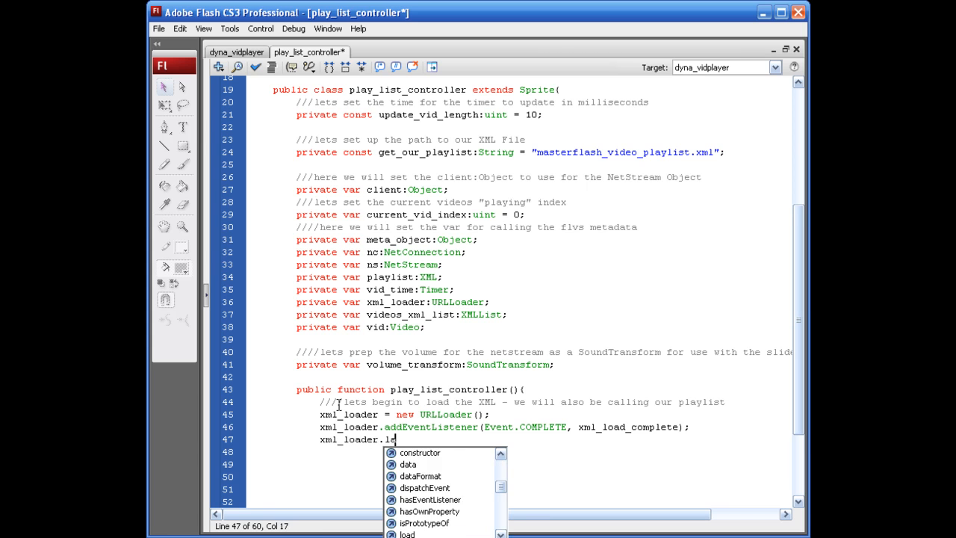
type("oad(")
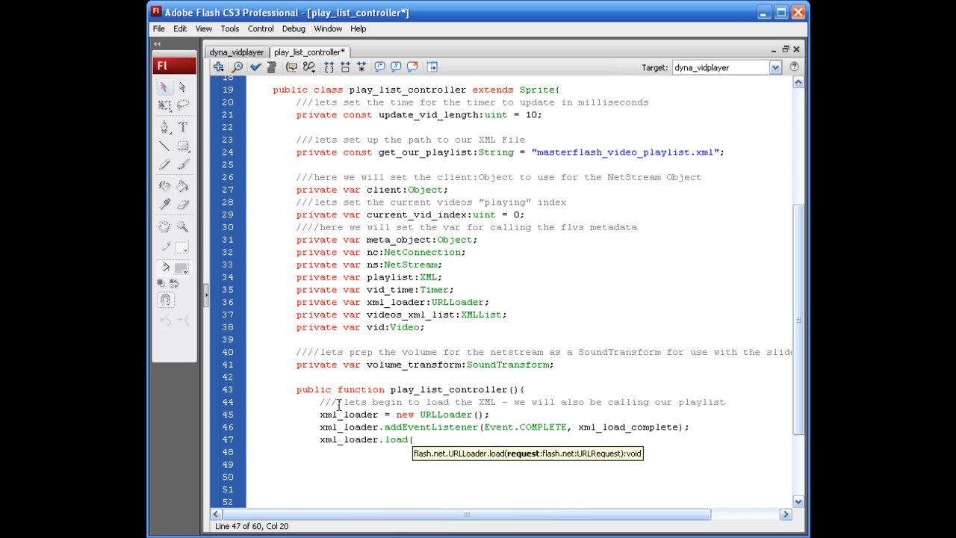
type("new URL")
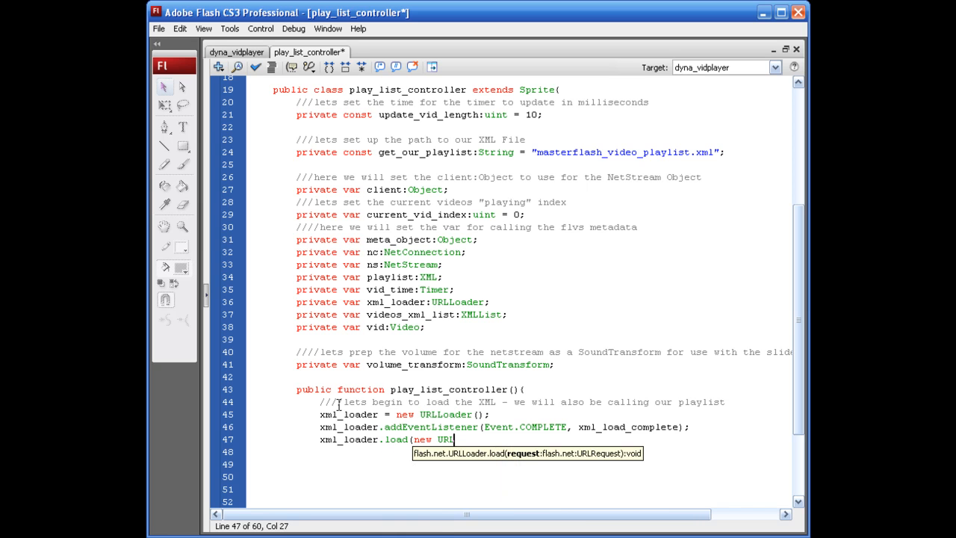
type("Request(get")
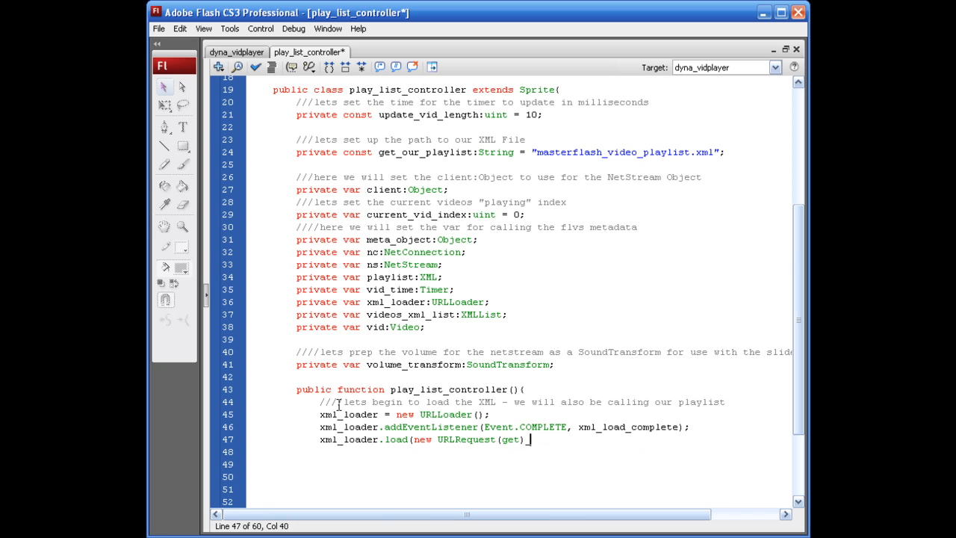
key("Backspace")
type("_our_play")
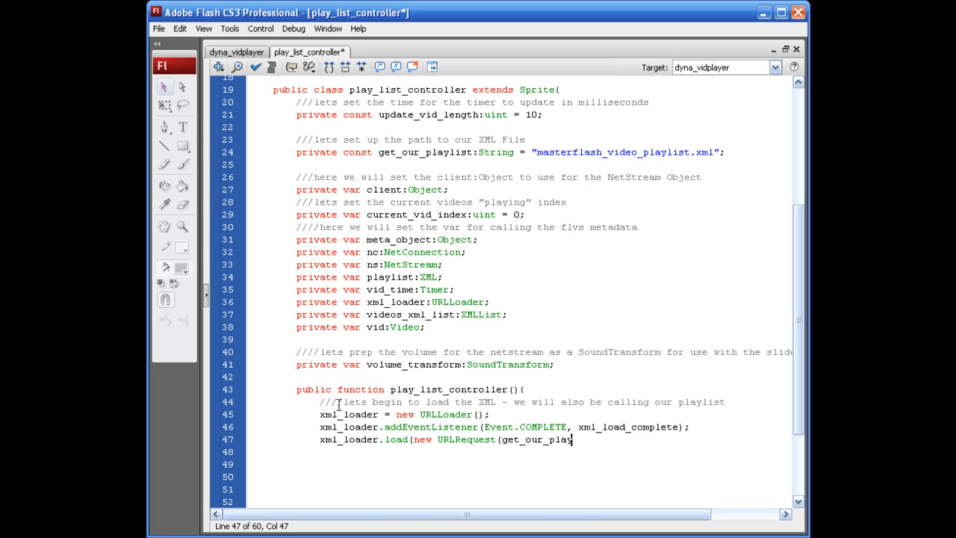
type("list")
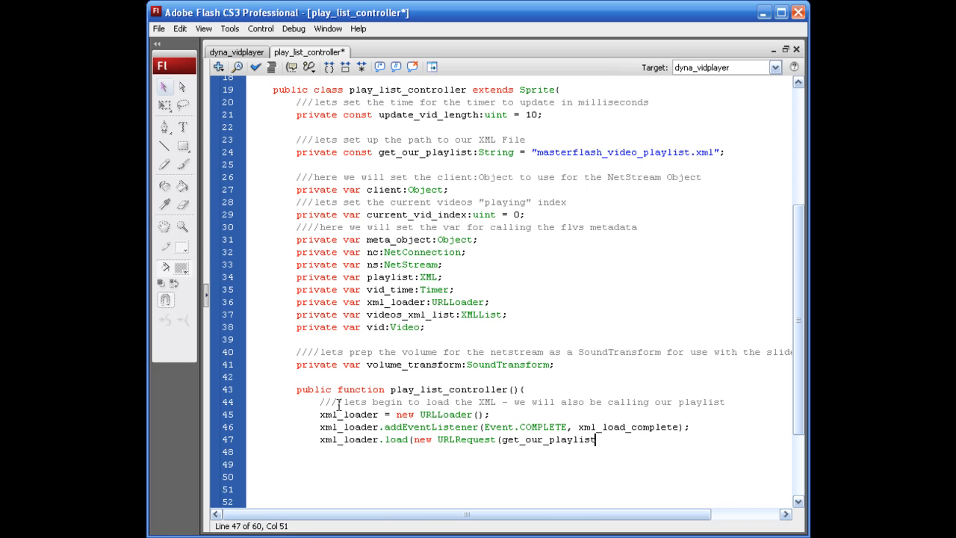
type(");")
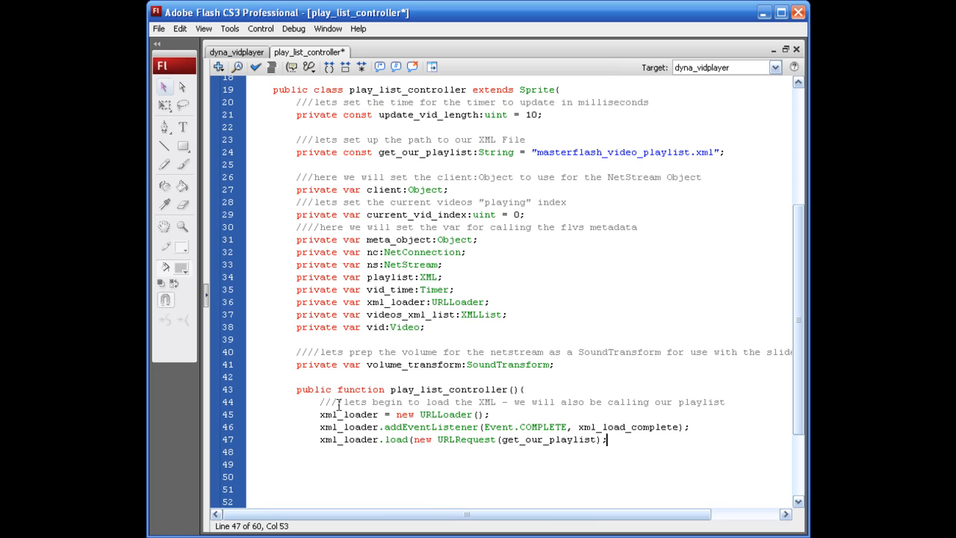
type(")")
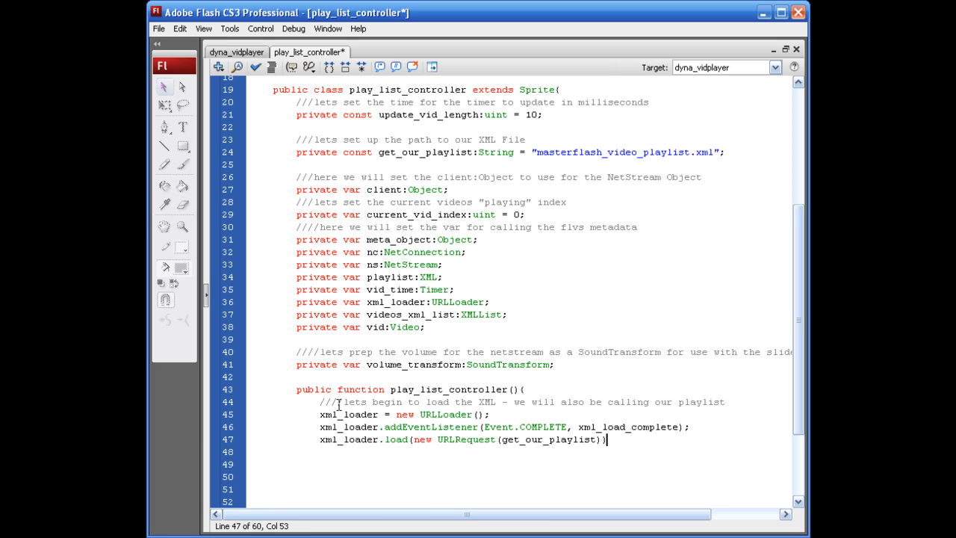
key("Enter")
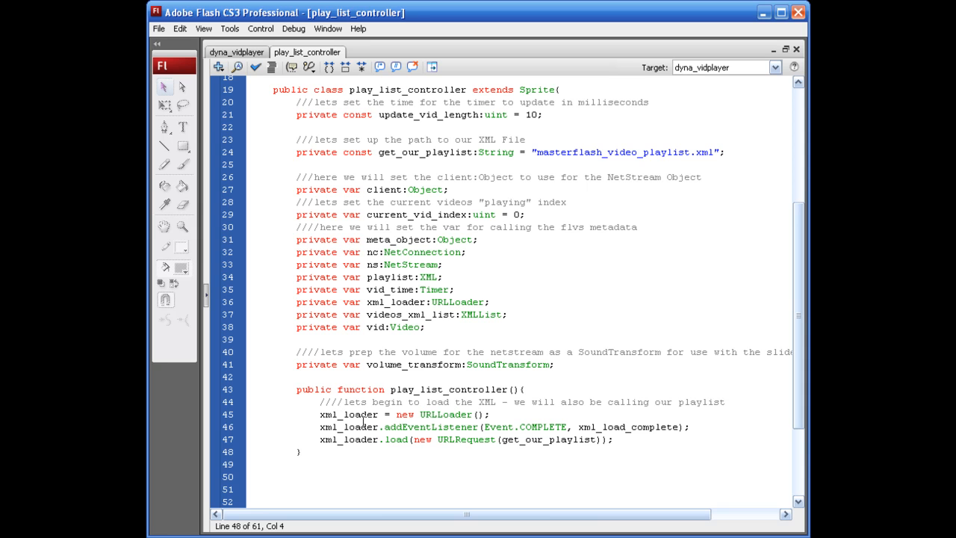
triple_click(388, 414)
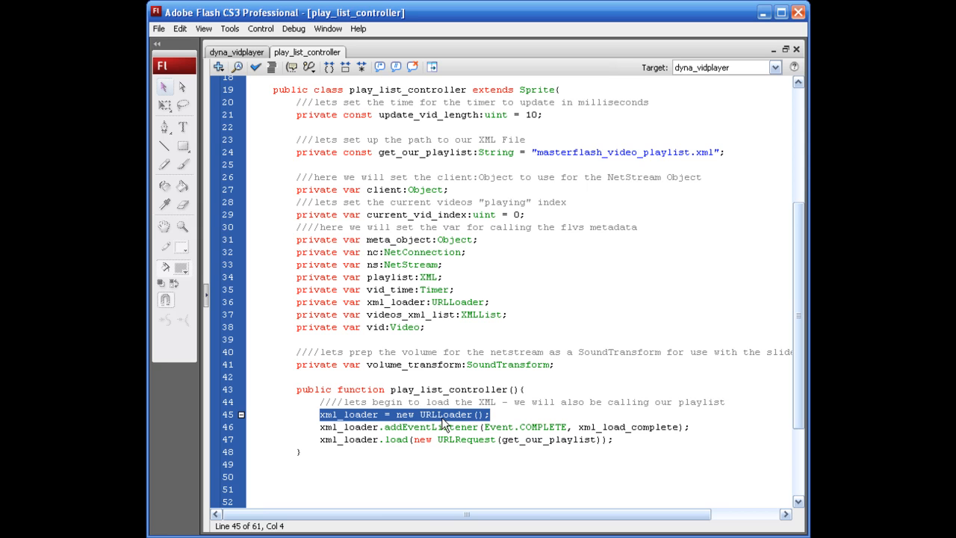
mouse_move(461, 428)
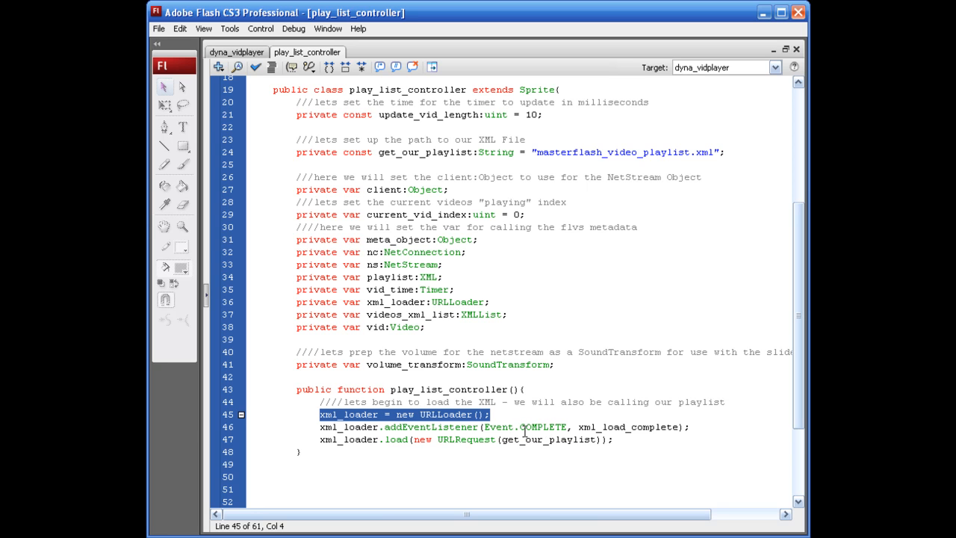
mouse_move(577, 426)
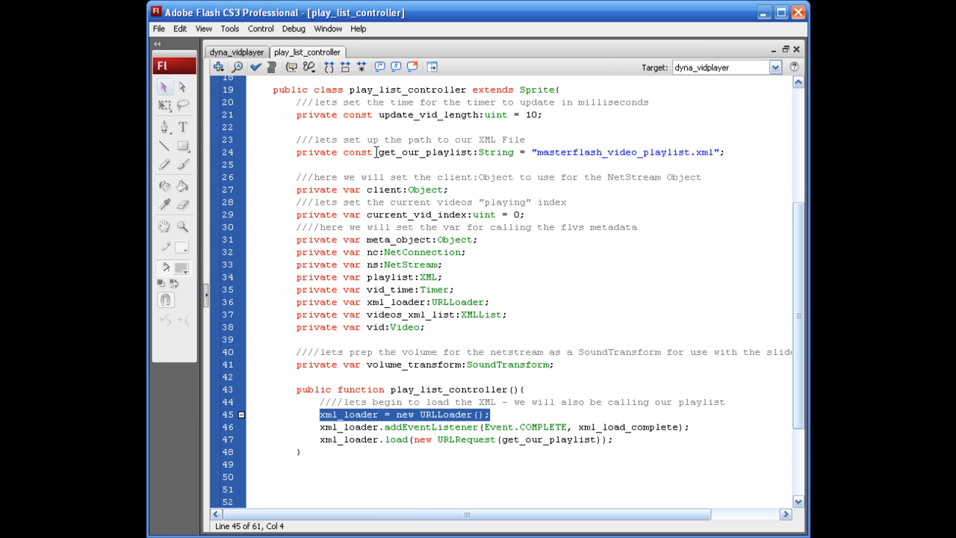
double_click(423, 152)
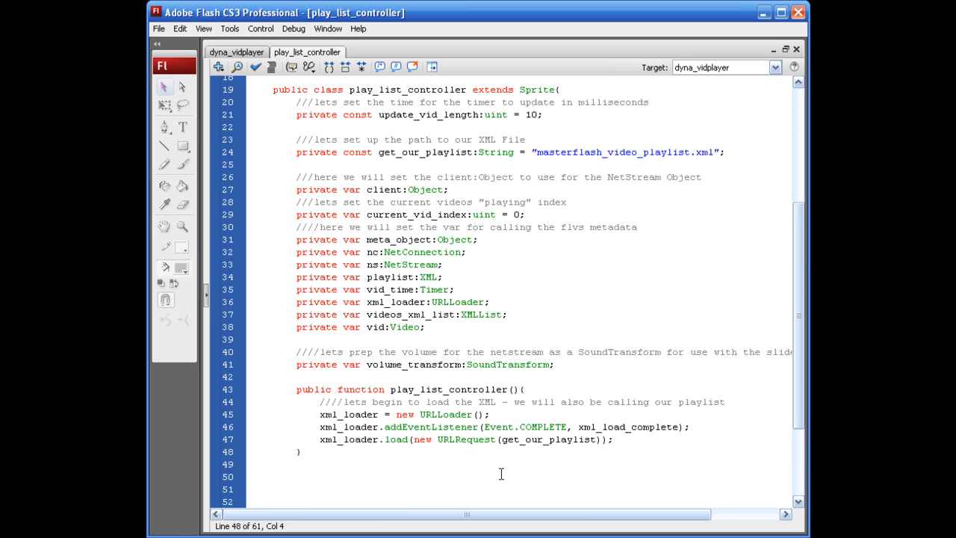
scroll("down", 3)
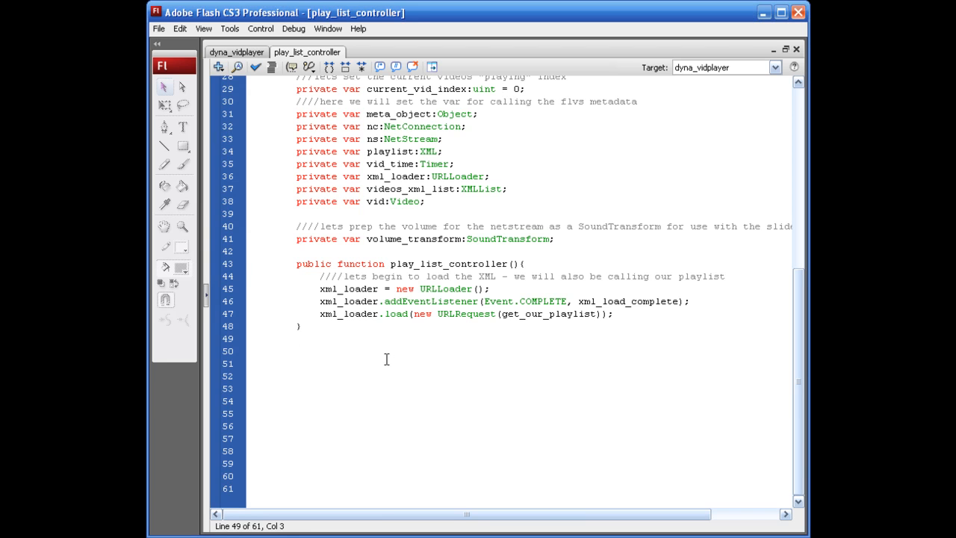
left_click(295, 338)
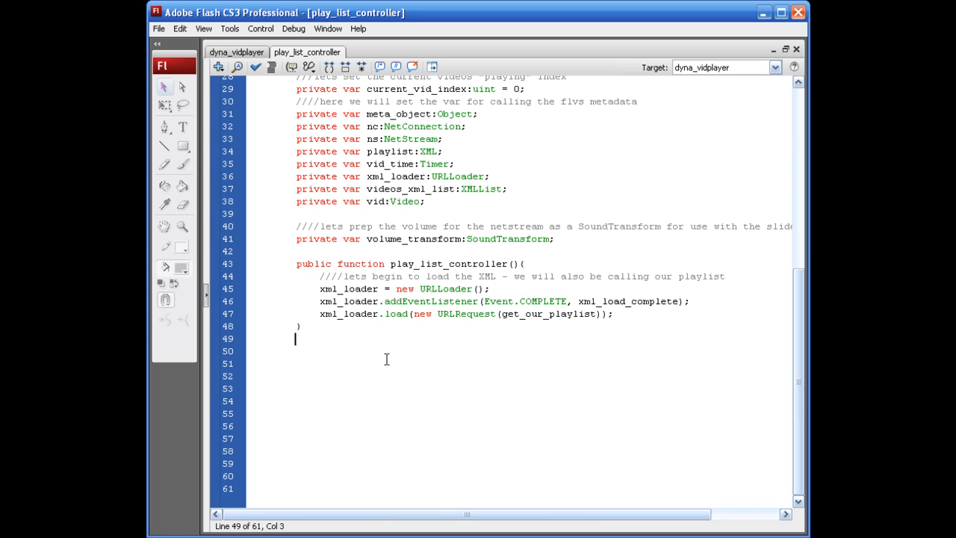
double_click(592, 301)
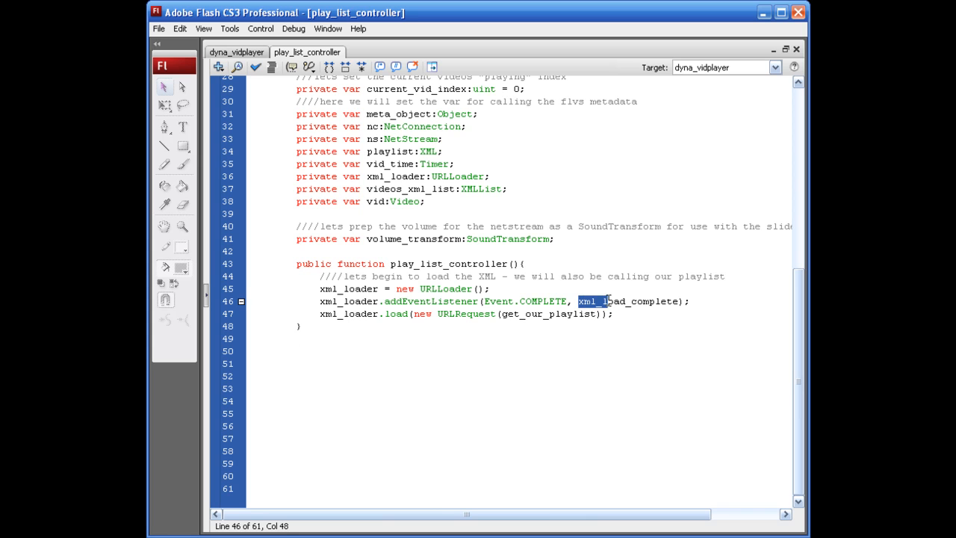
left_click(338, 350)
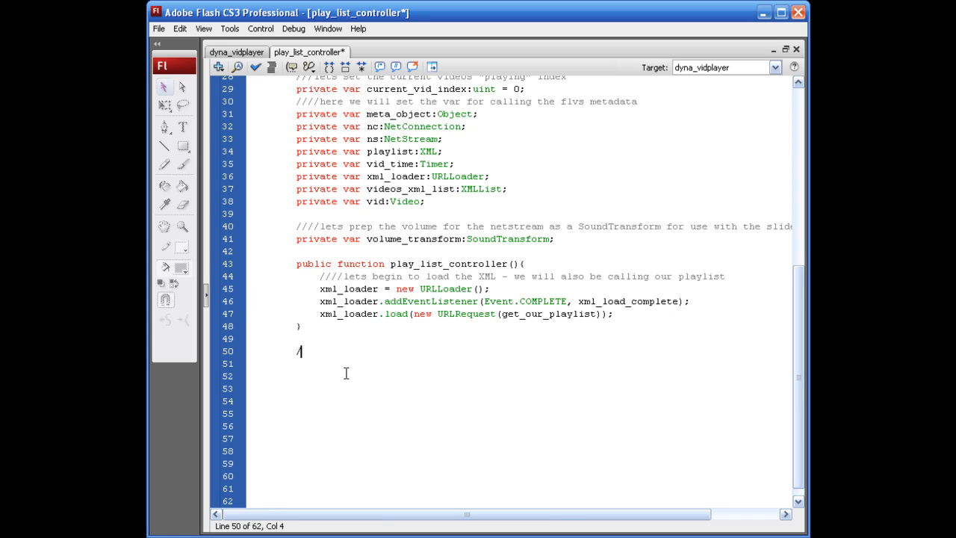
- Write a // comment: once the playlist loads, we parse the file, which will basically…
type("//here we will say once our playlist is loaded, par")
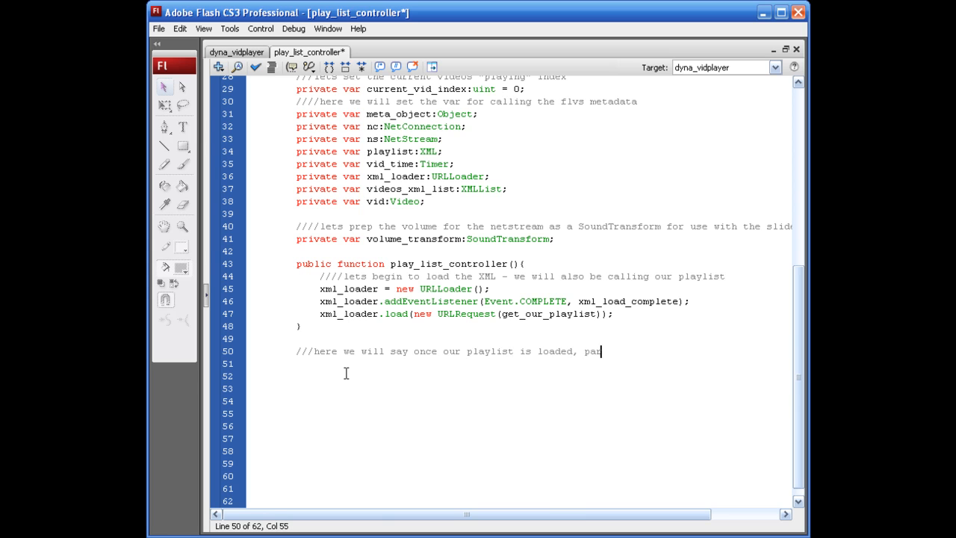
type("se the file")
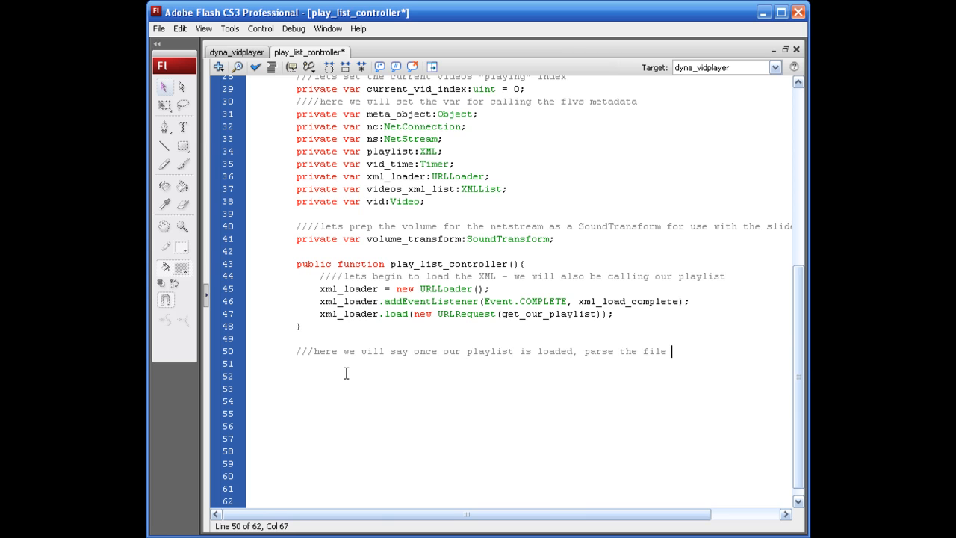
type("which will basically")
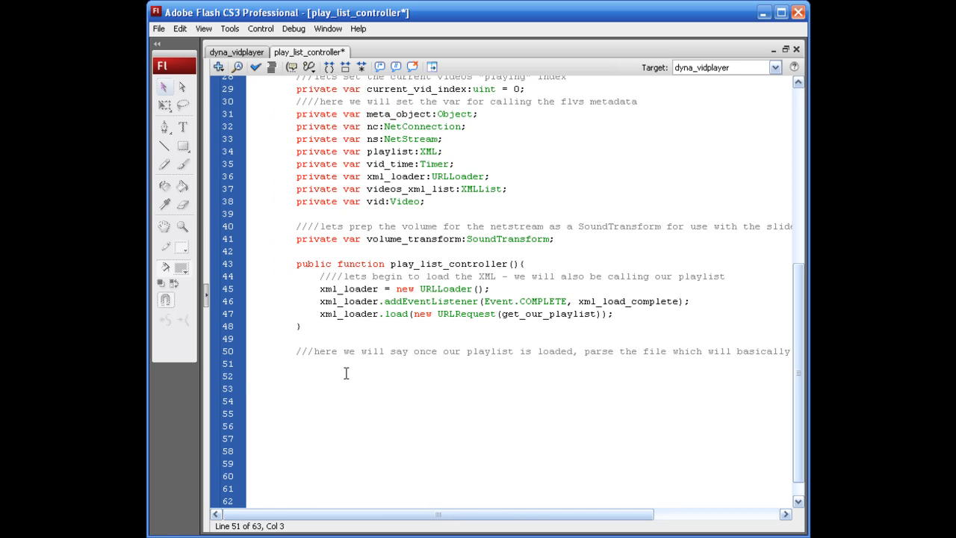
- Declare 'private function xml_load_complete(event:Event):void'
type("private function xml_load_compl")
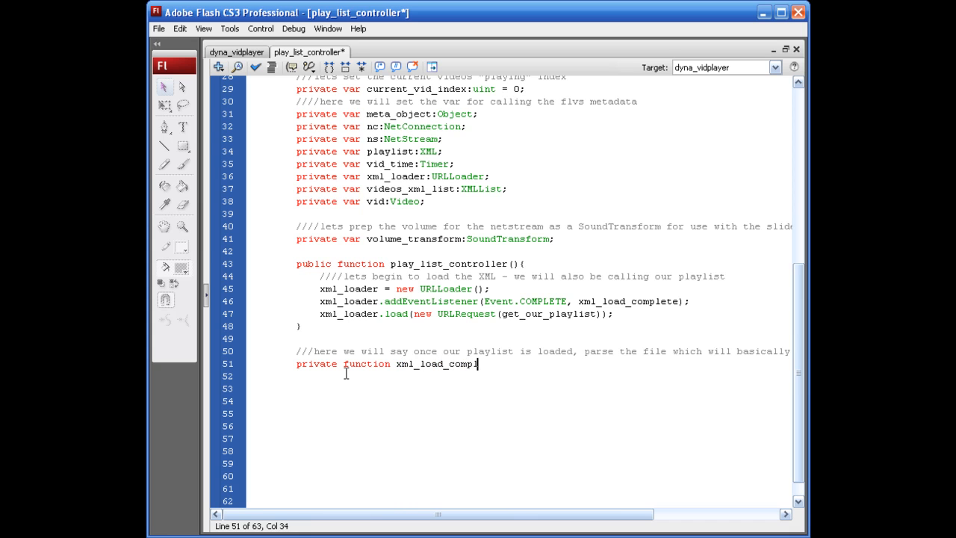
type("ete")
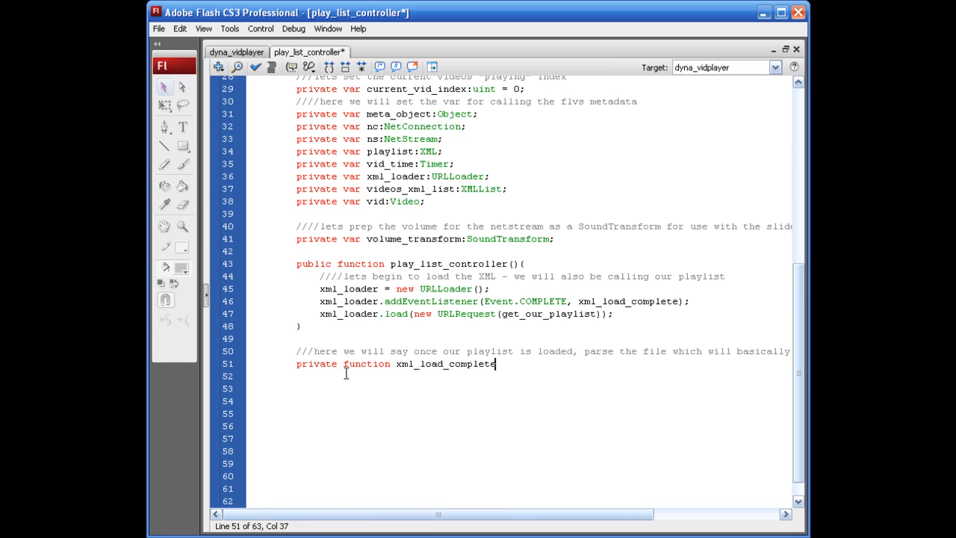
type("(event")
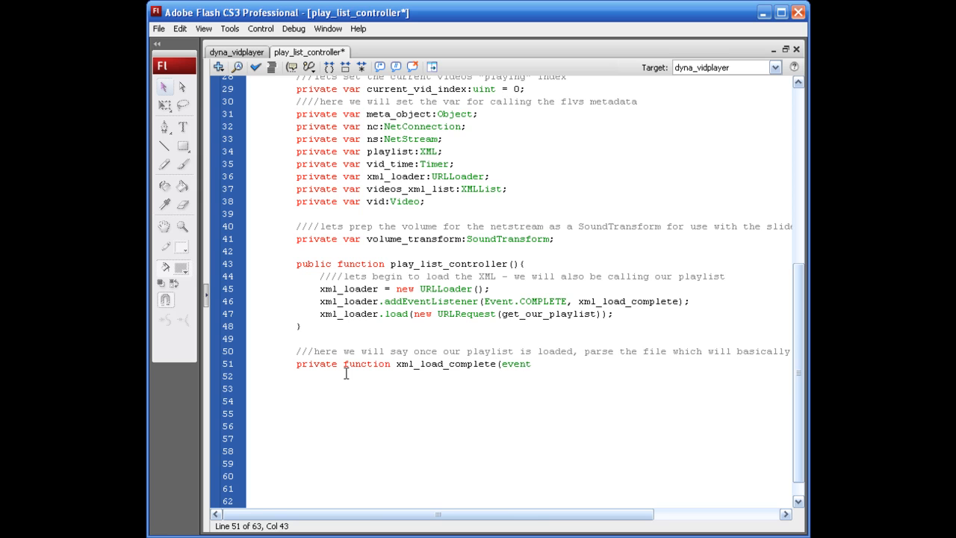
type(":Event")
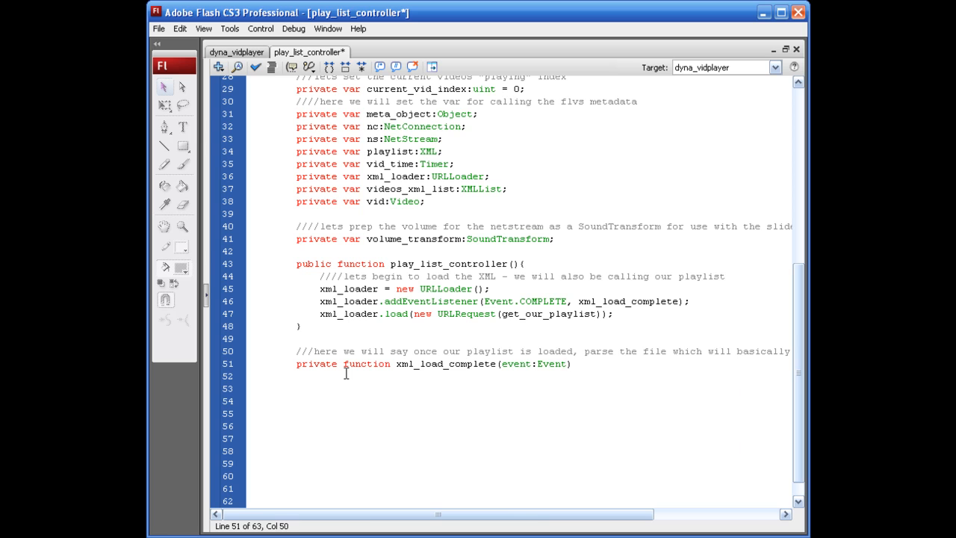
type(":void{")
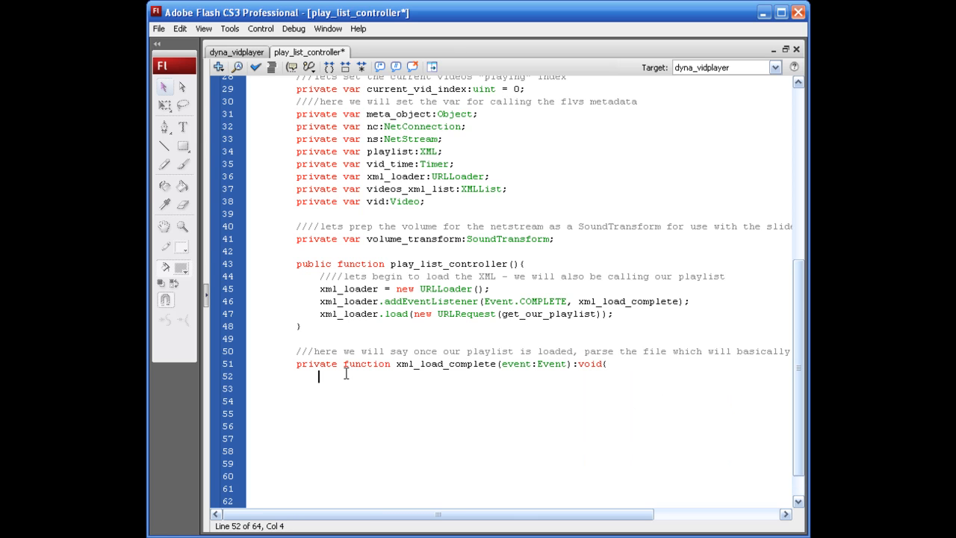
- Parse the data with 'playlist = XML(event.target.data)' and reference playlist.video
type("playlist")
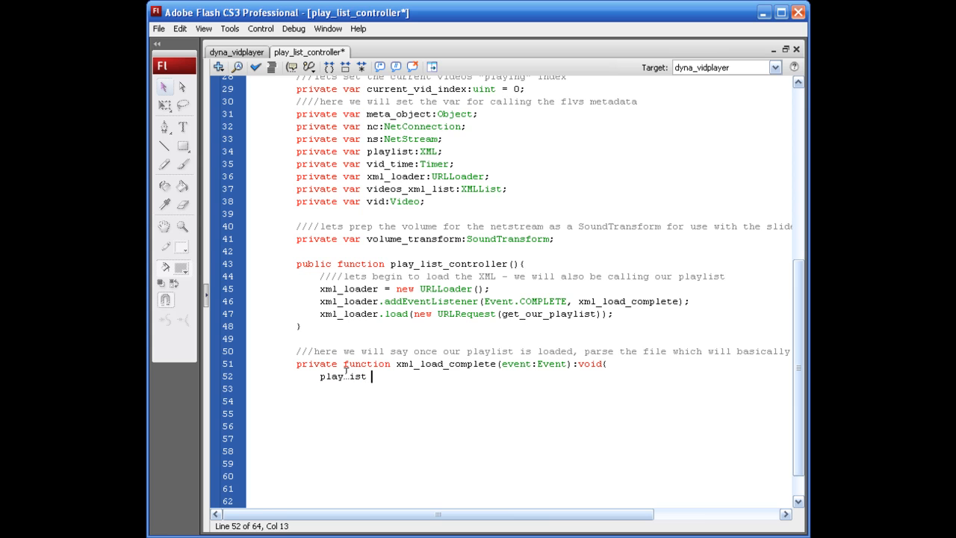
type("= XML(")
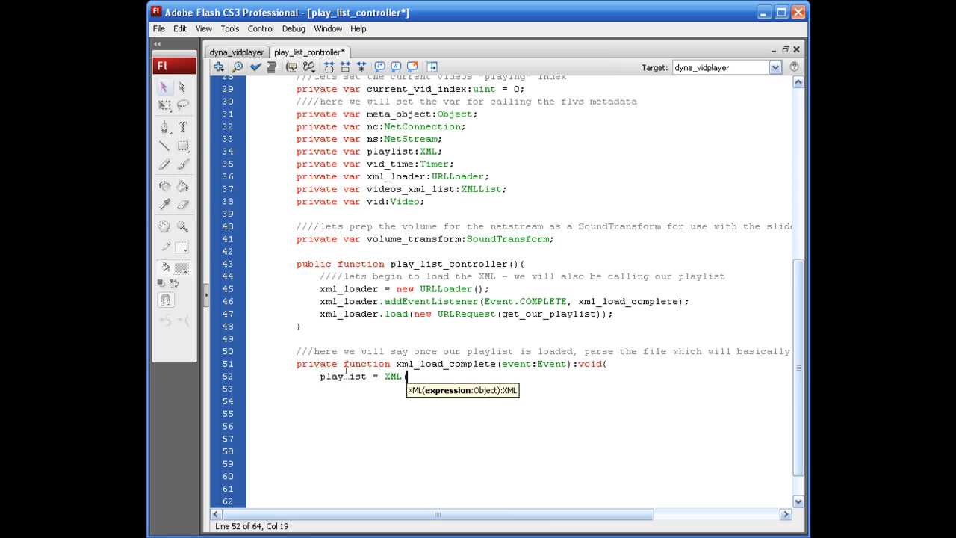
type("event.target.data")
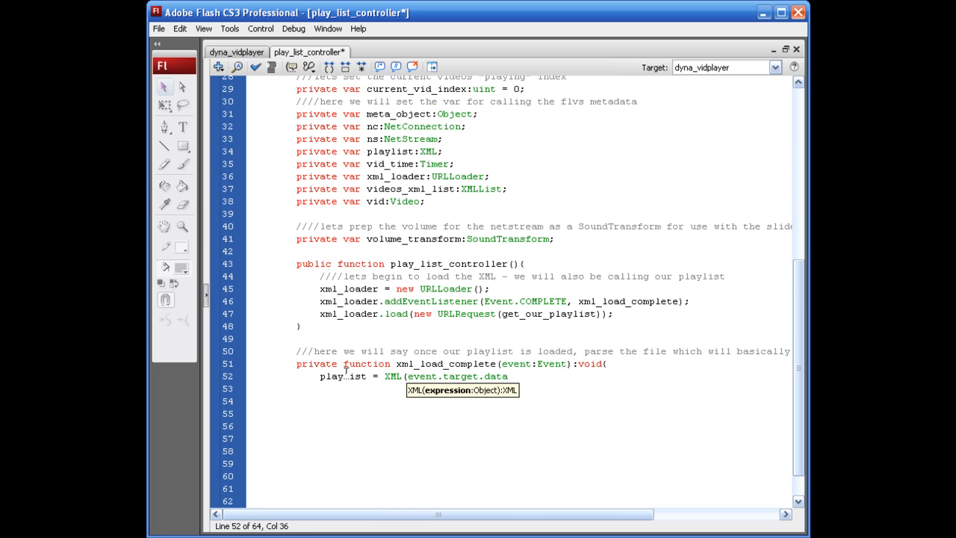
type("(")
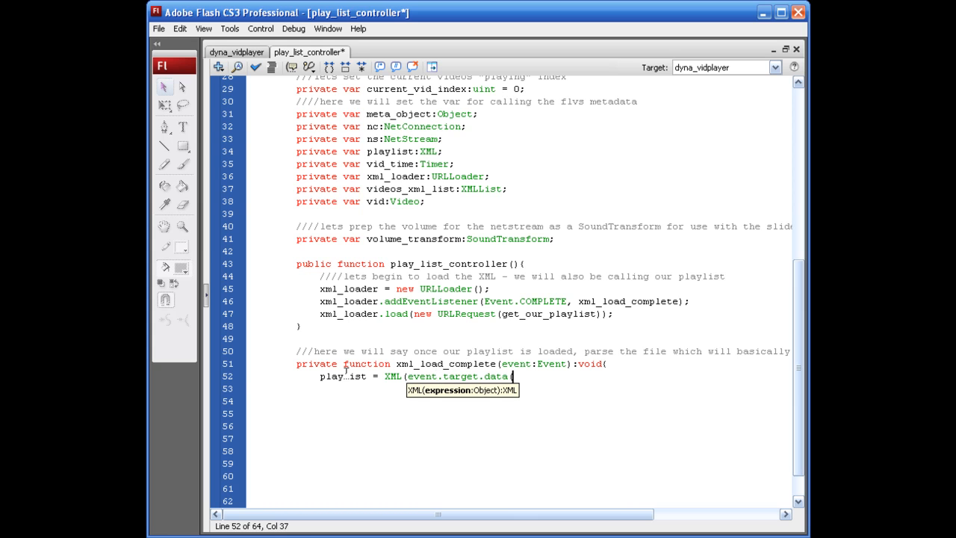
type(");")
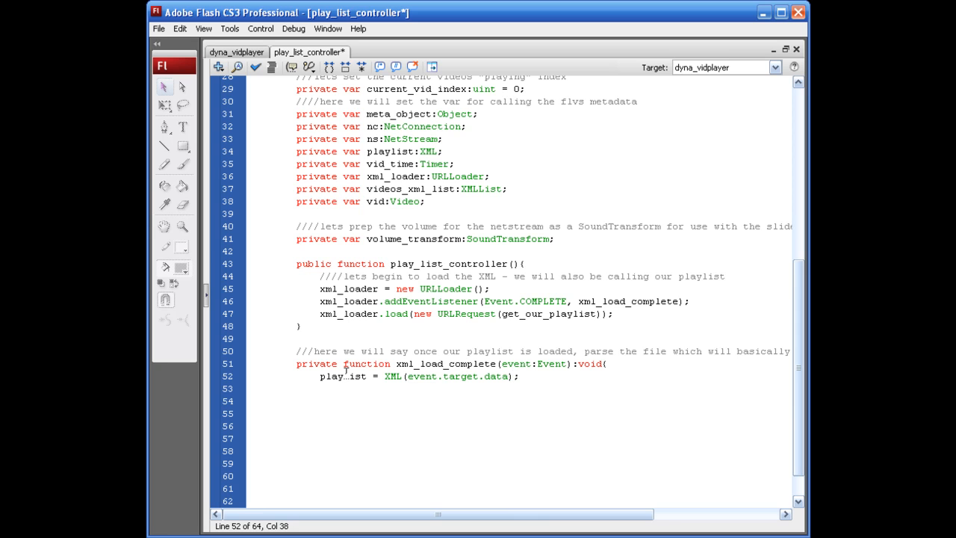
type("vidoe")
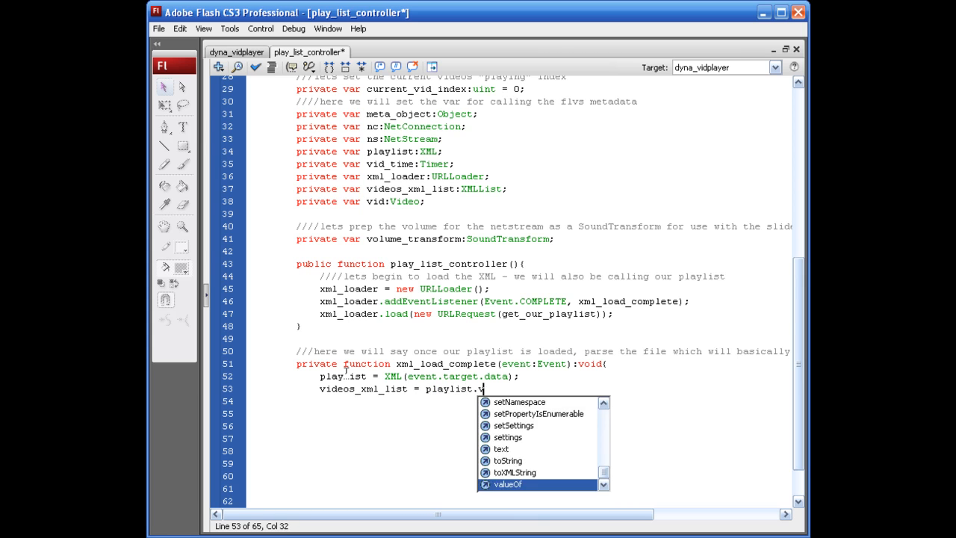
type("video;")
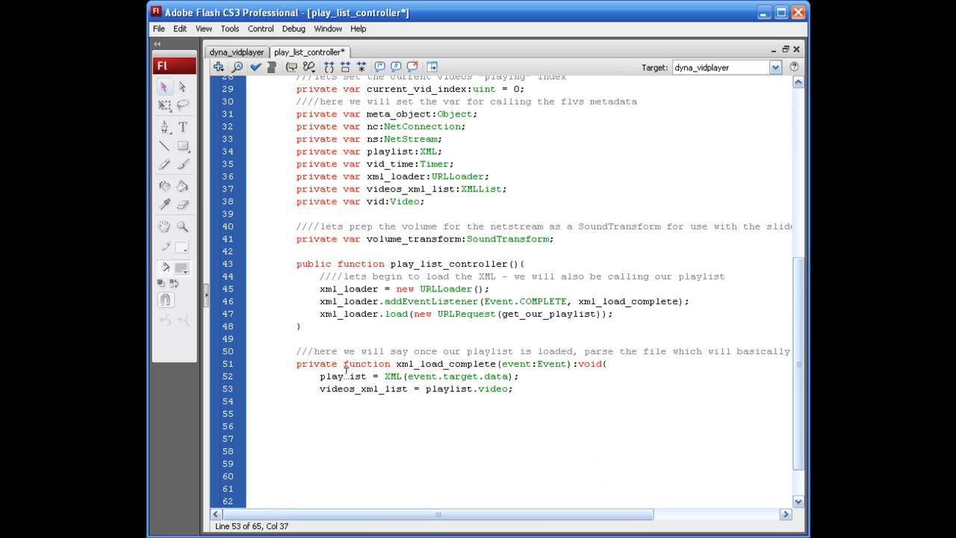
- Call the_heart_of_our_file() and set 'video_details.text = playlist.video_name;'
type("the_")
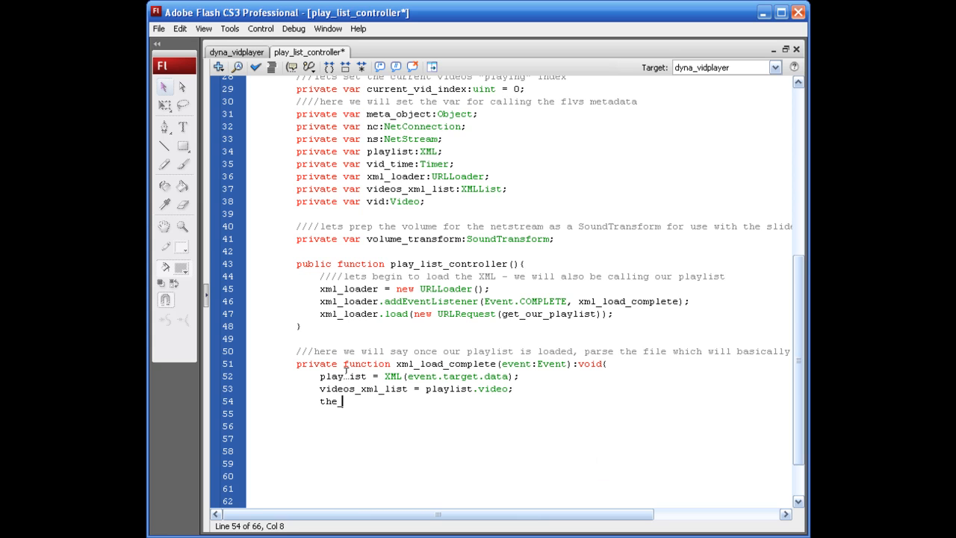
type("heart_")
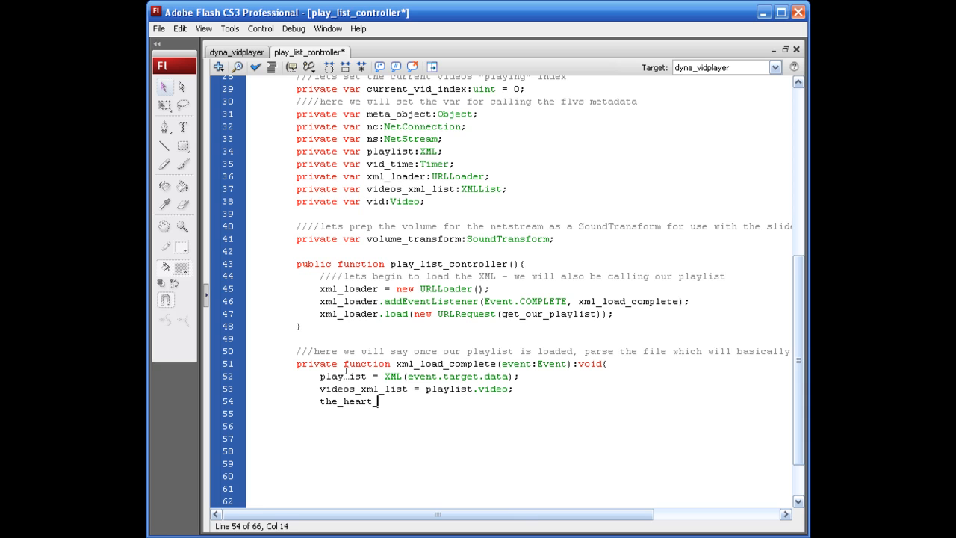
type("_of_our_f")
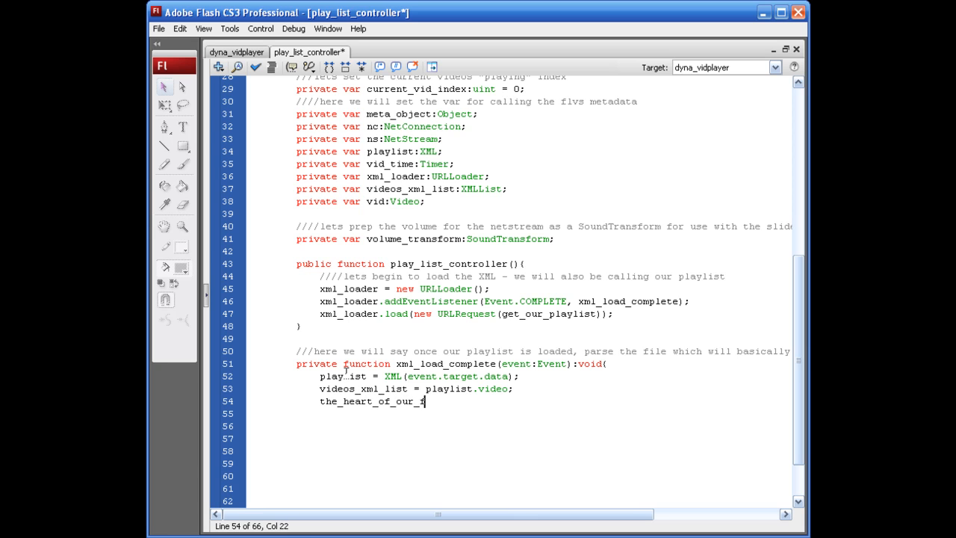
type("ile();")
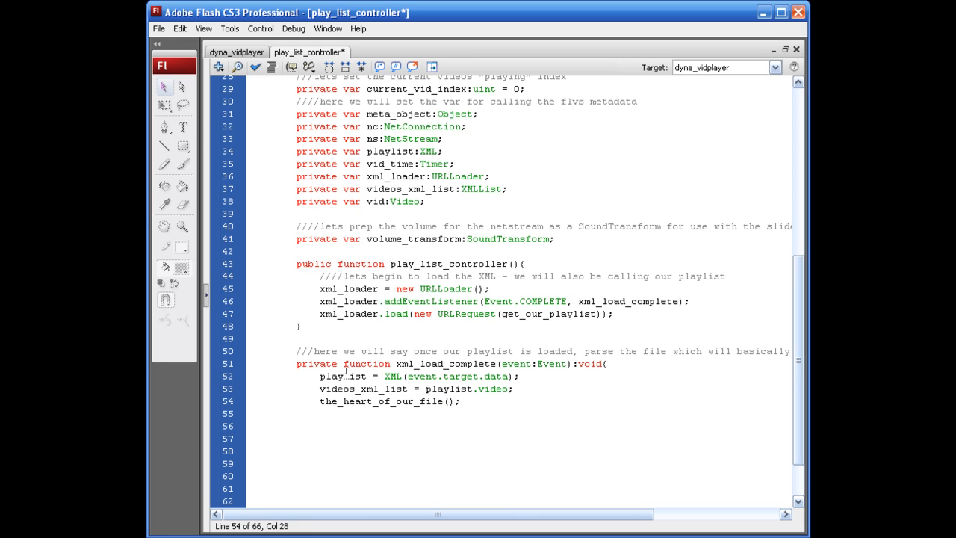
type("video_t")
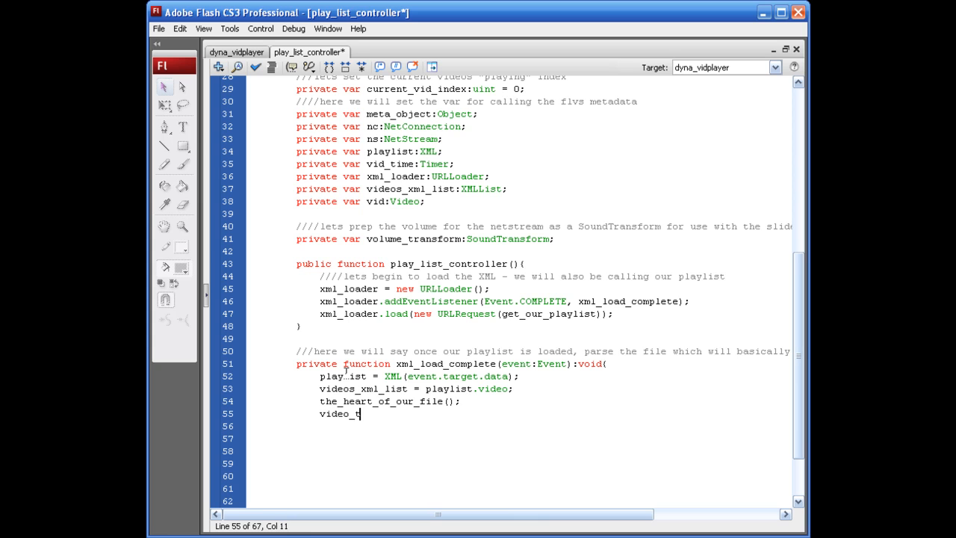
type("details")
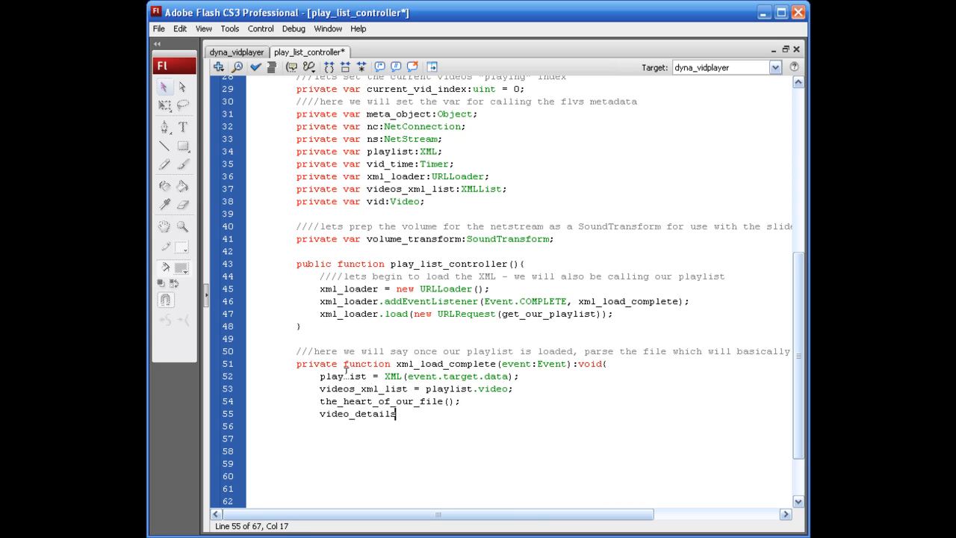
type(".text = p")
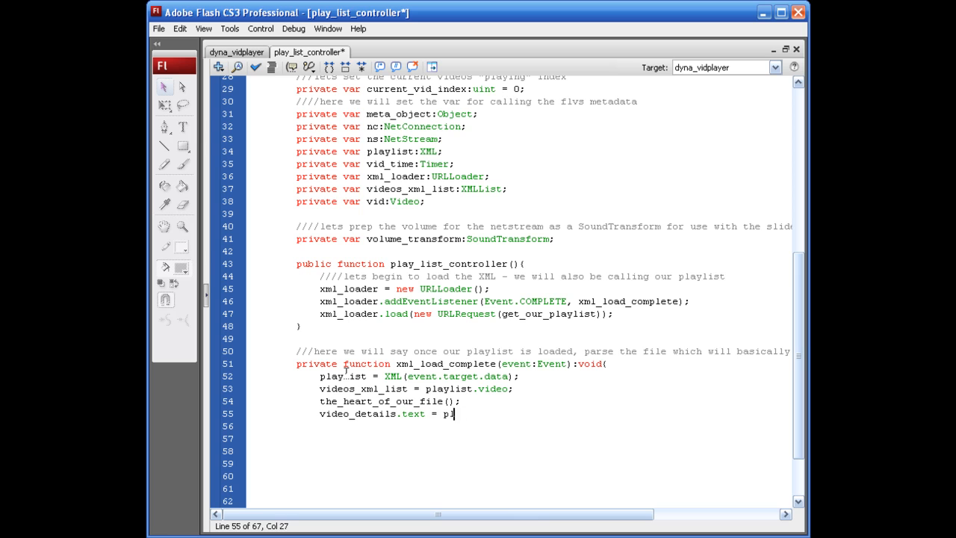
type("laylist.v")
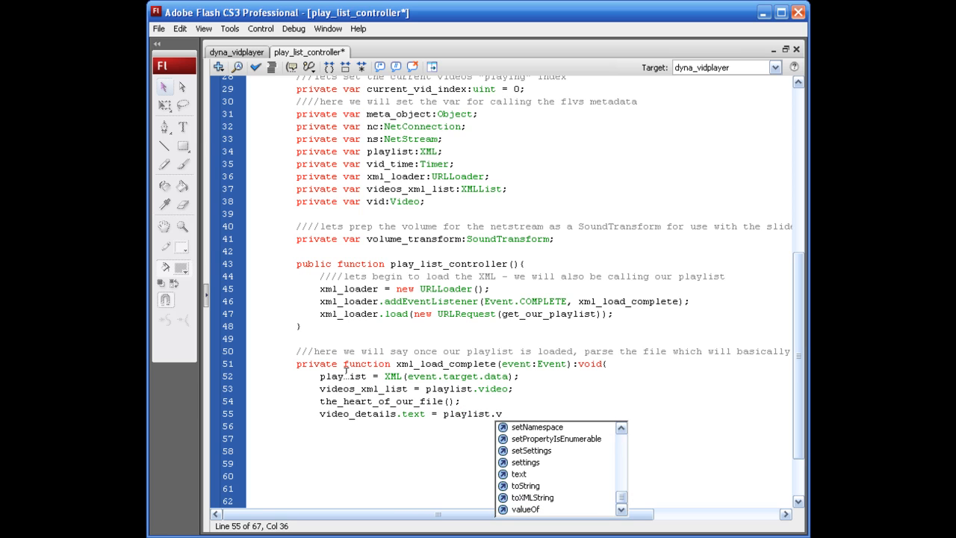
type("ideo_name")
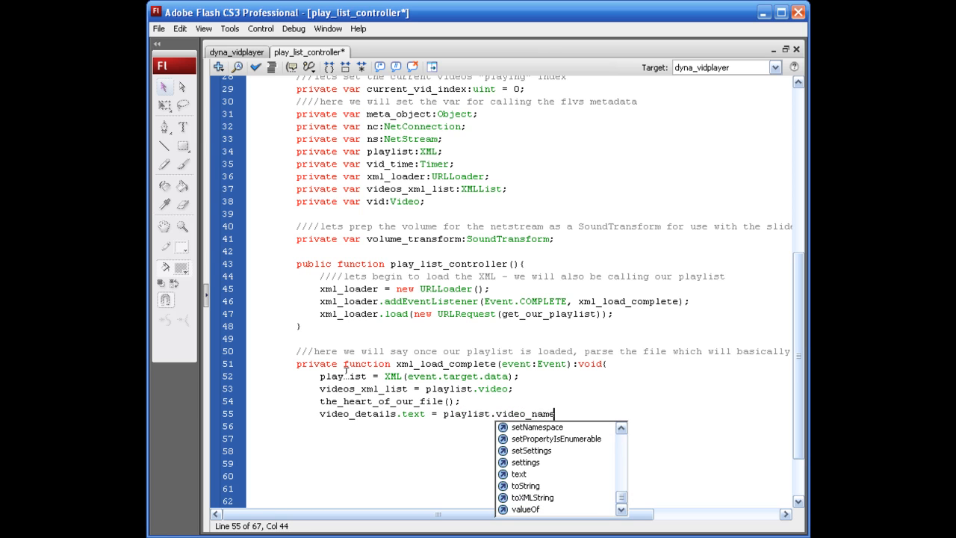
type(";")
left_click(519, 426)
type("}")
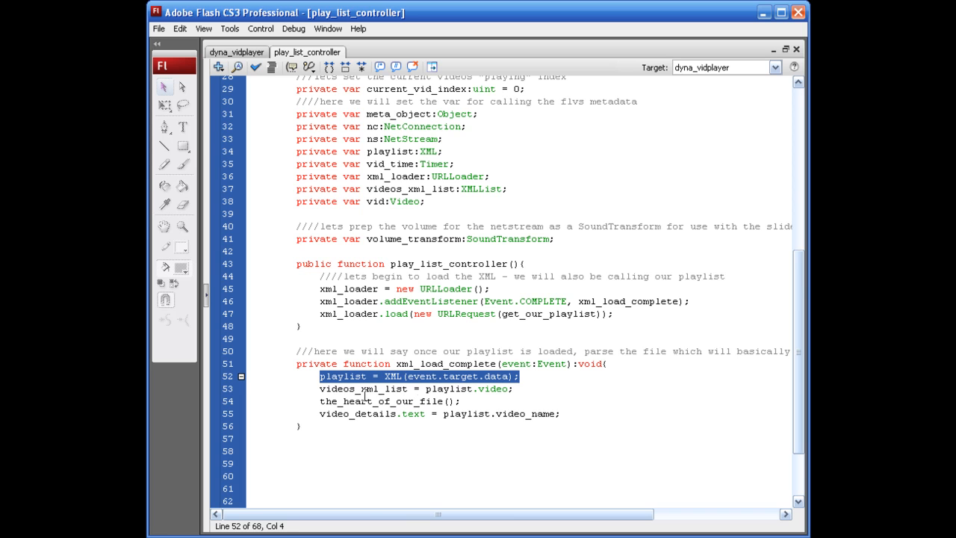
- Review the handler by selecting the playlist variable in the parsing line
left_click(366, 375)
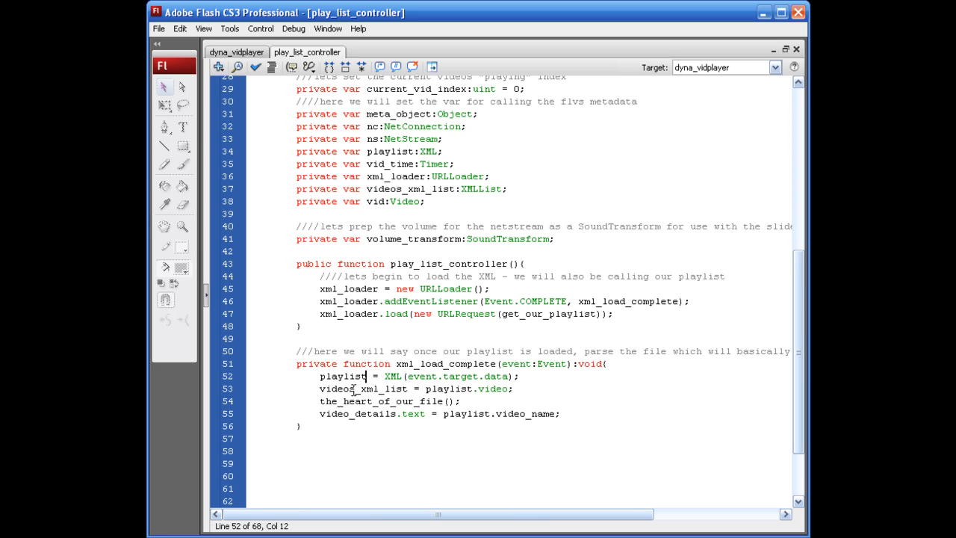
double_click(366, 388)
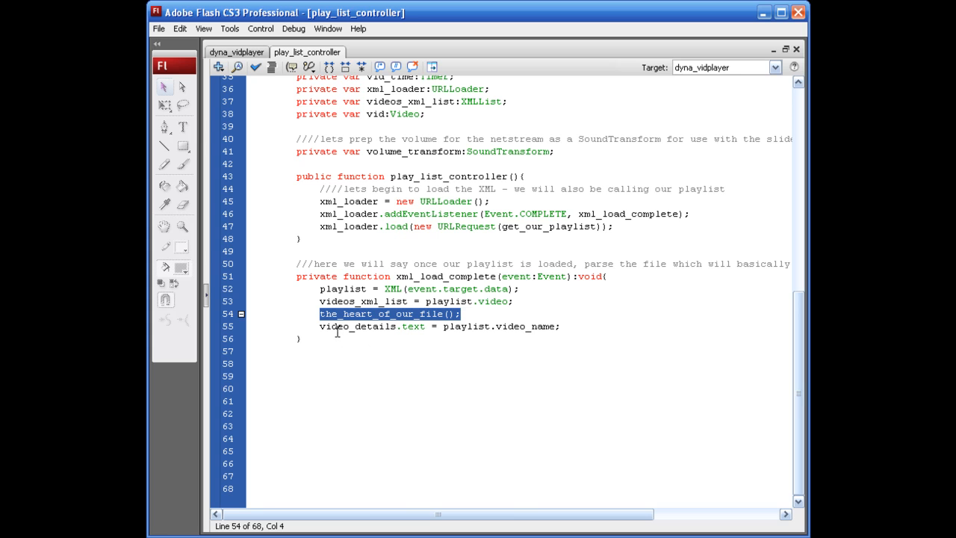
left_click(321, 326)
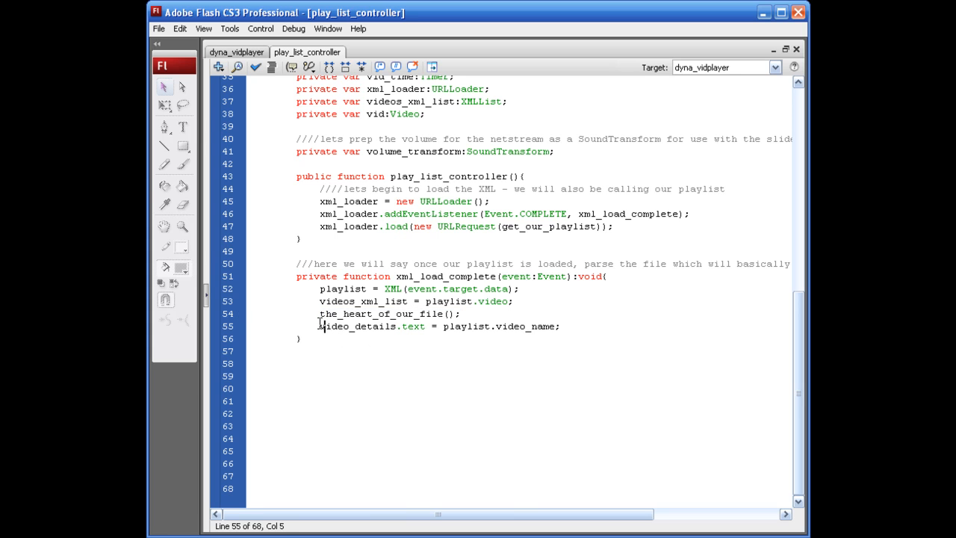
double_click(359, 326)
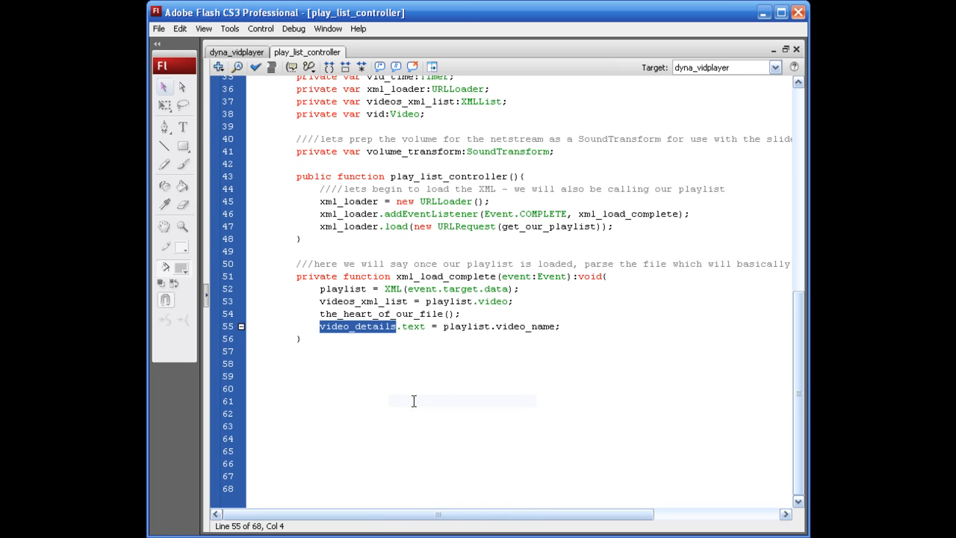
mouse_move(247, 52)
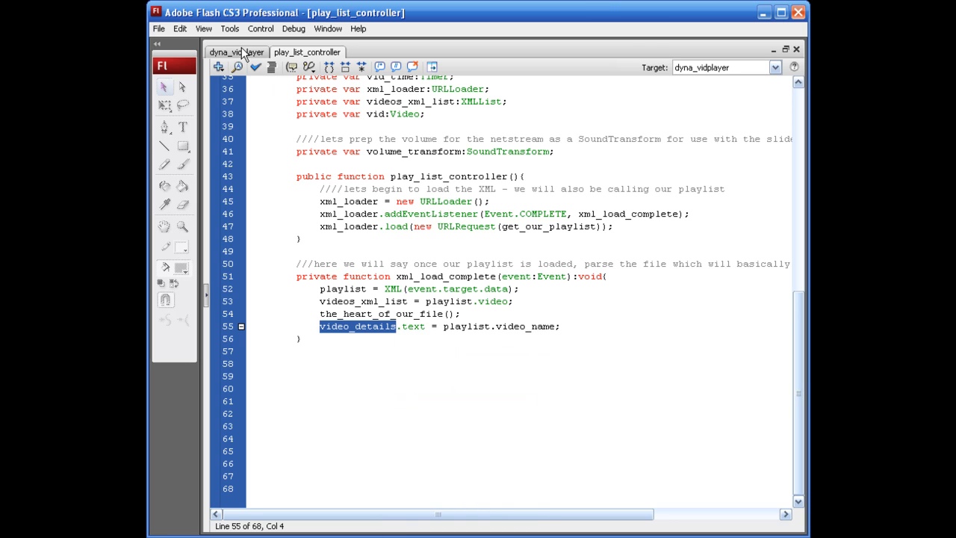
- Give the large text box on the dyna_vidplayer stage the instance name video_details, then go back to play_list_controller
left_click(236, 51)
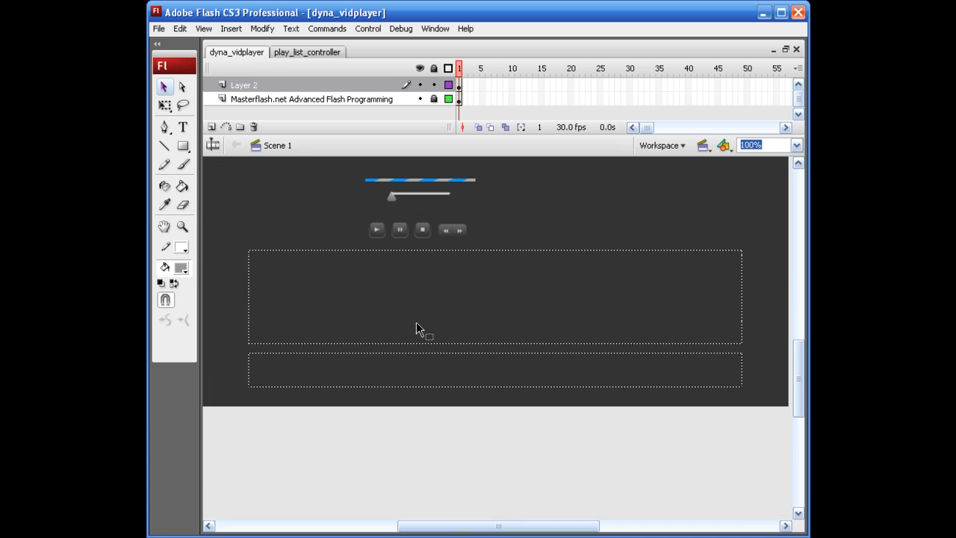
left_click(420, 329)
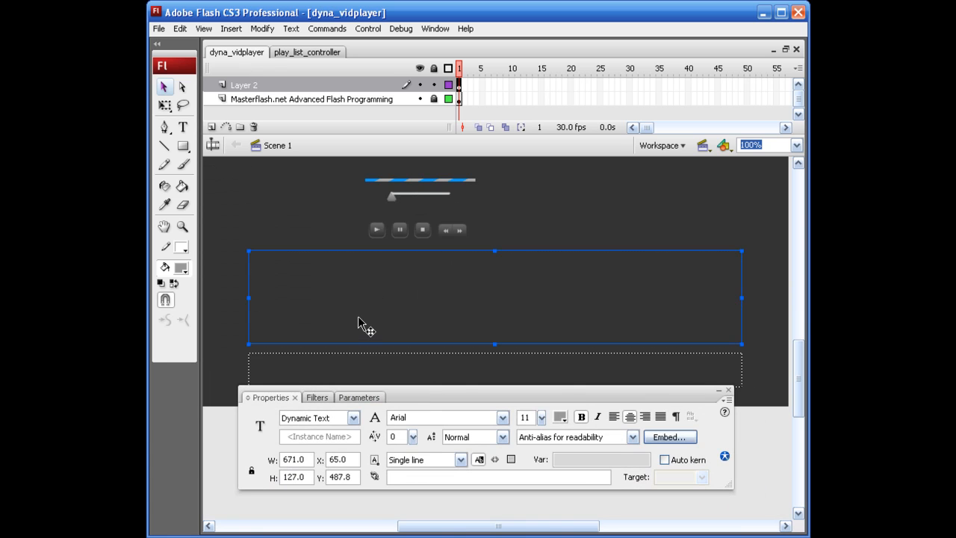
right_click(317, 436)
type("video_details")
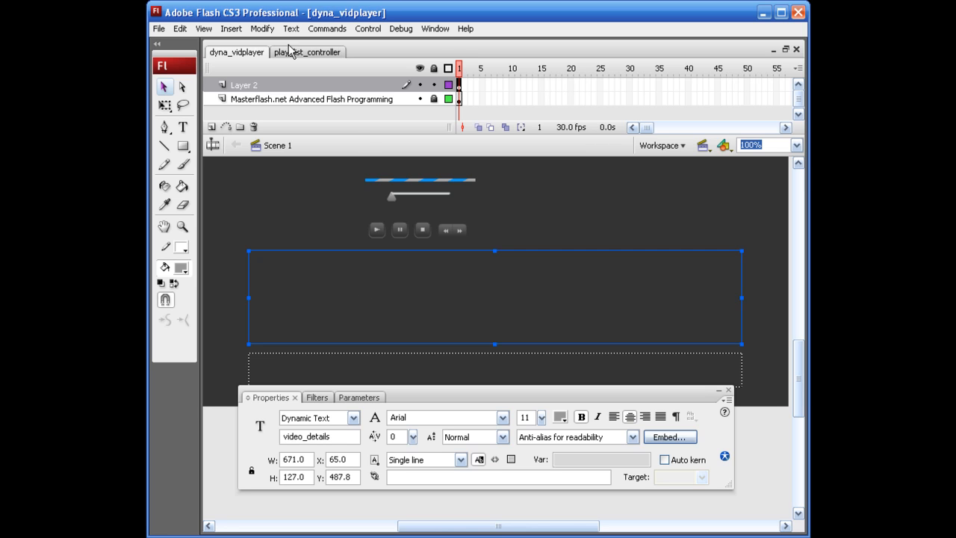
left_click(307, 51)
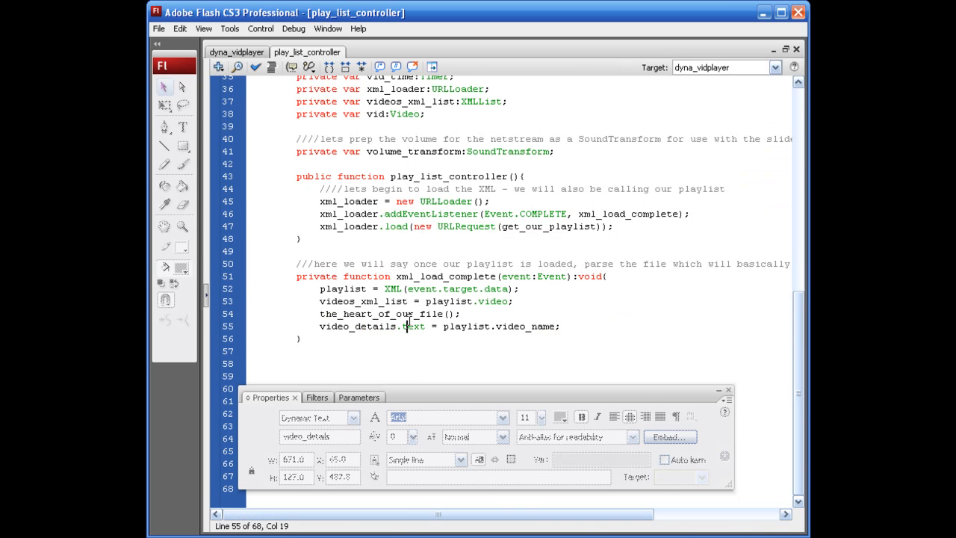
double_click(355, 326)
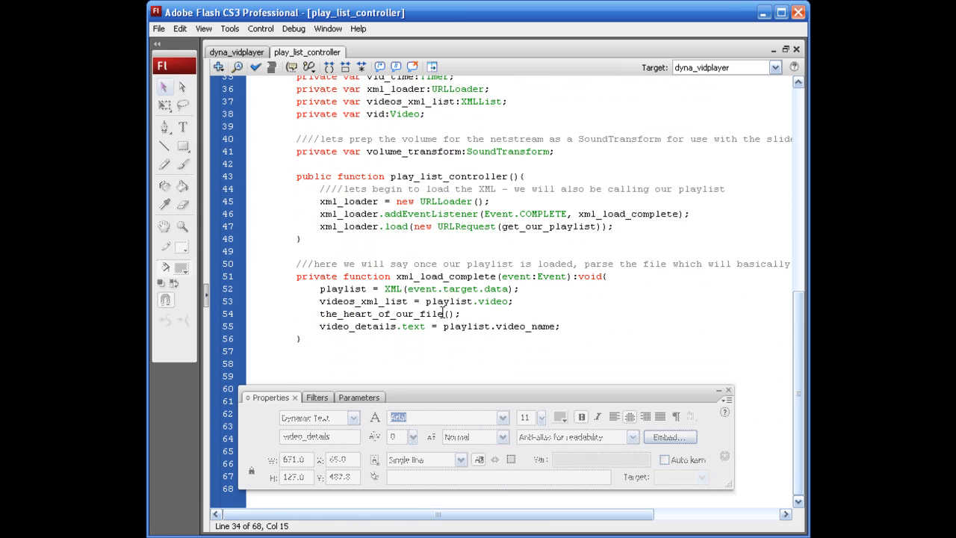
double_click(524, 327)
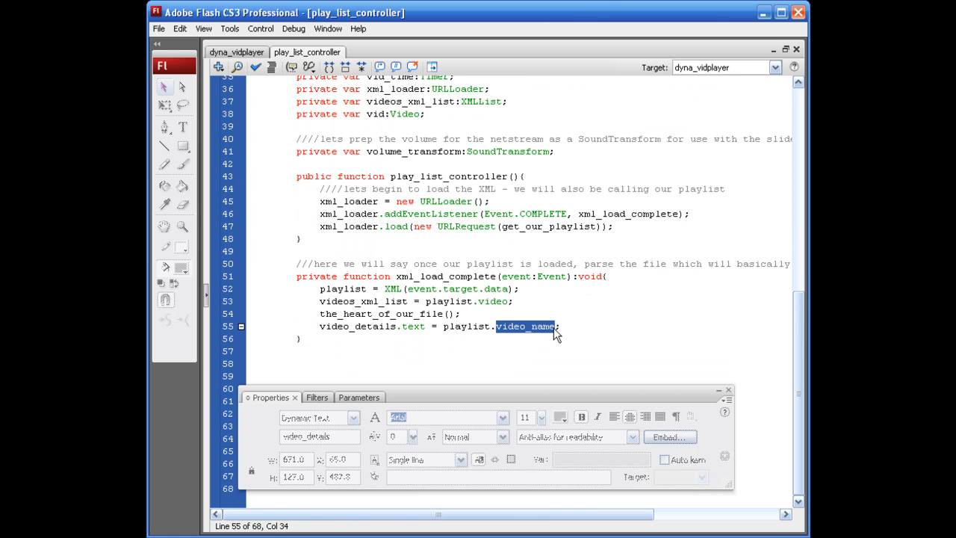